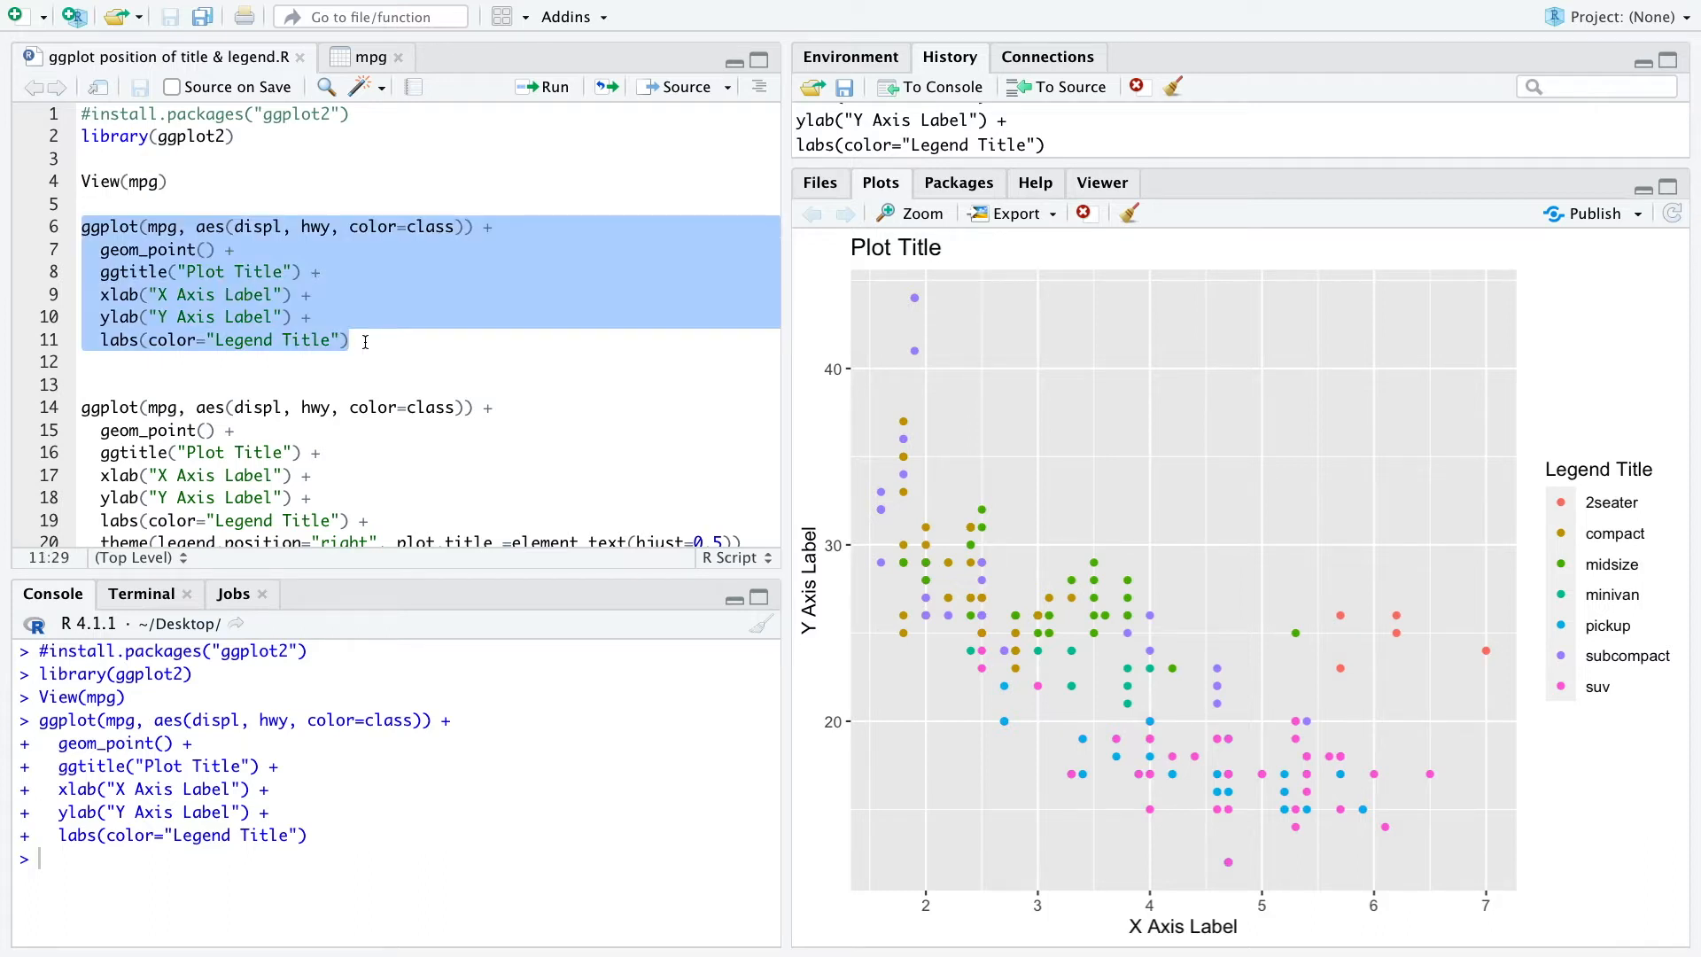
Run the second ggplot block and review its theme values: legend position right, title hjust 0.5
left_click(687, 317)
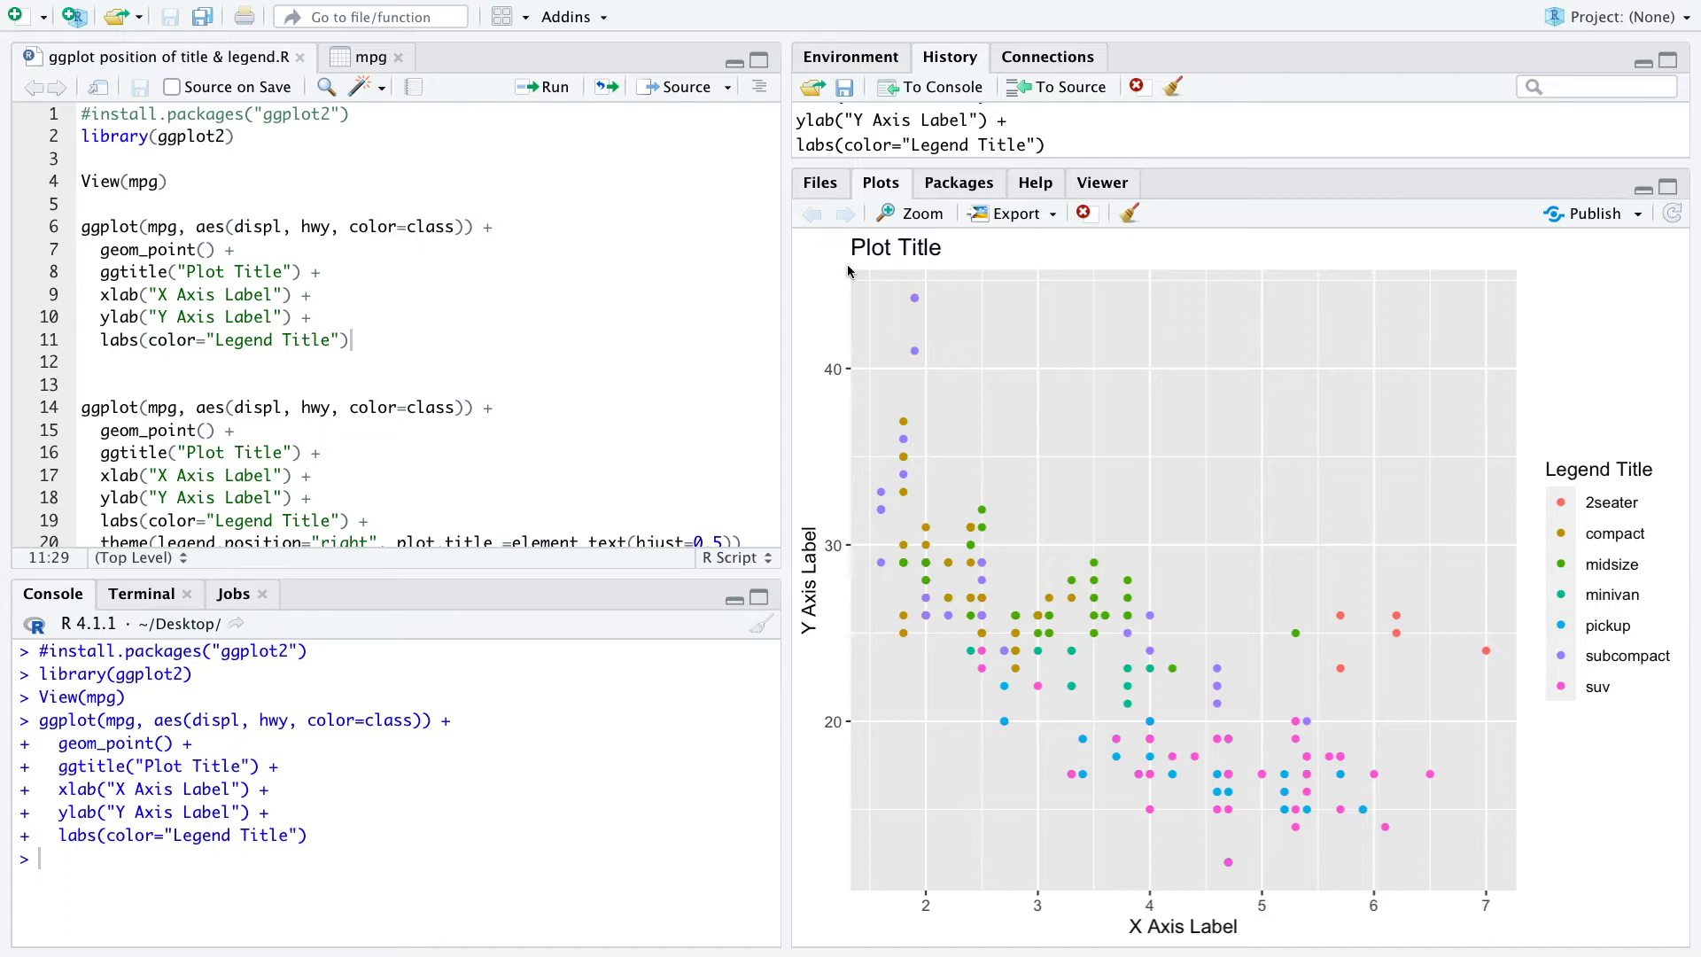
left_click(322, 271)
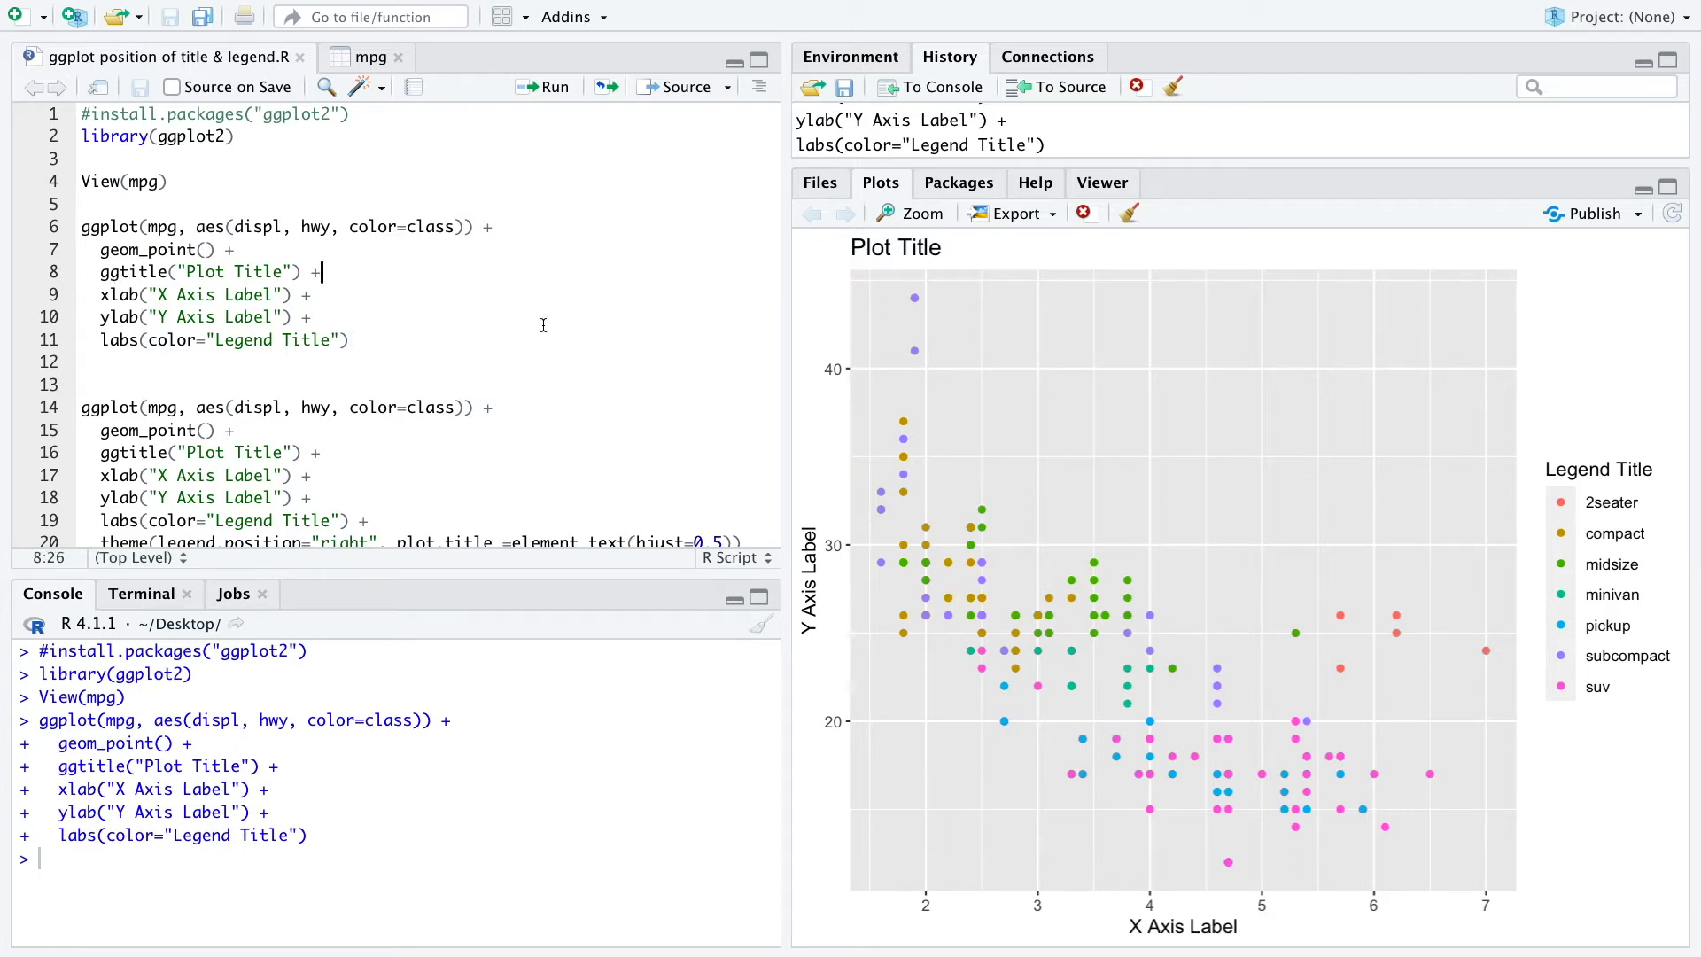
mouse_move(1649, 452)
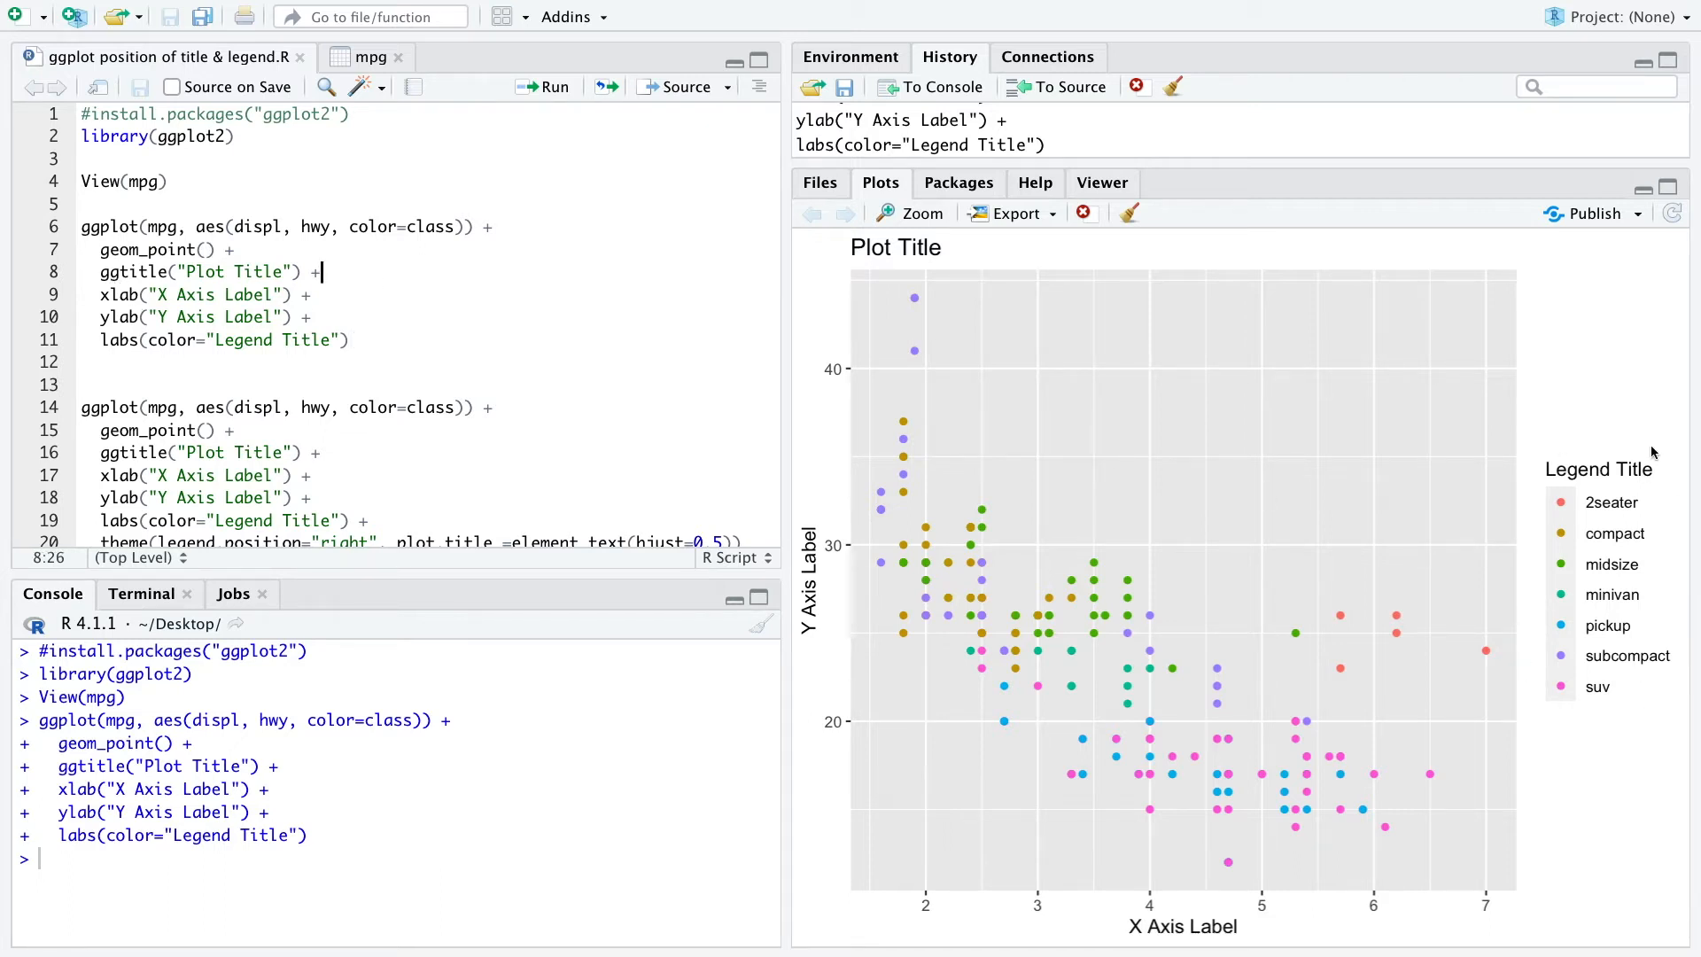
mouse_move(1523, 707)
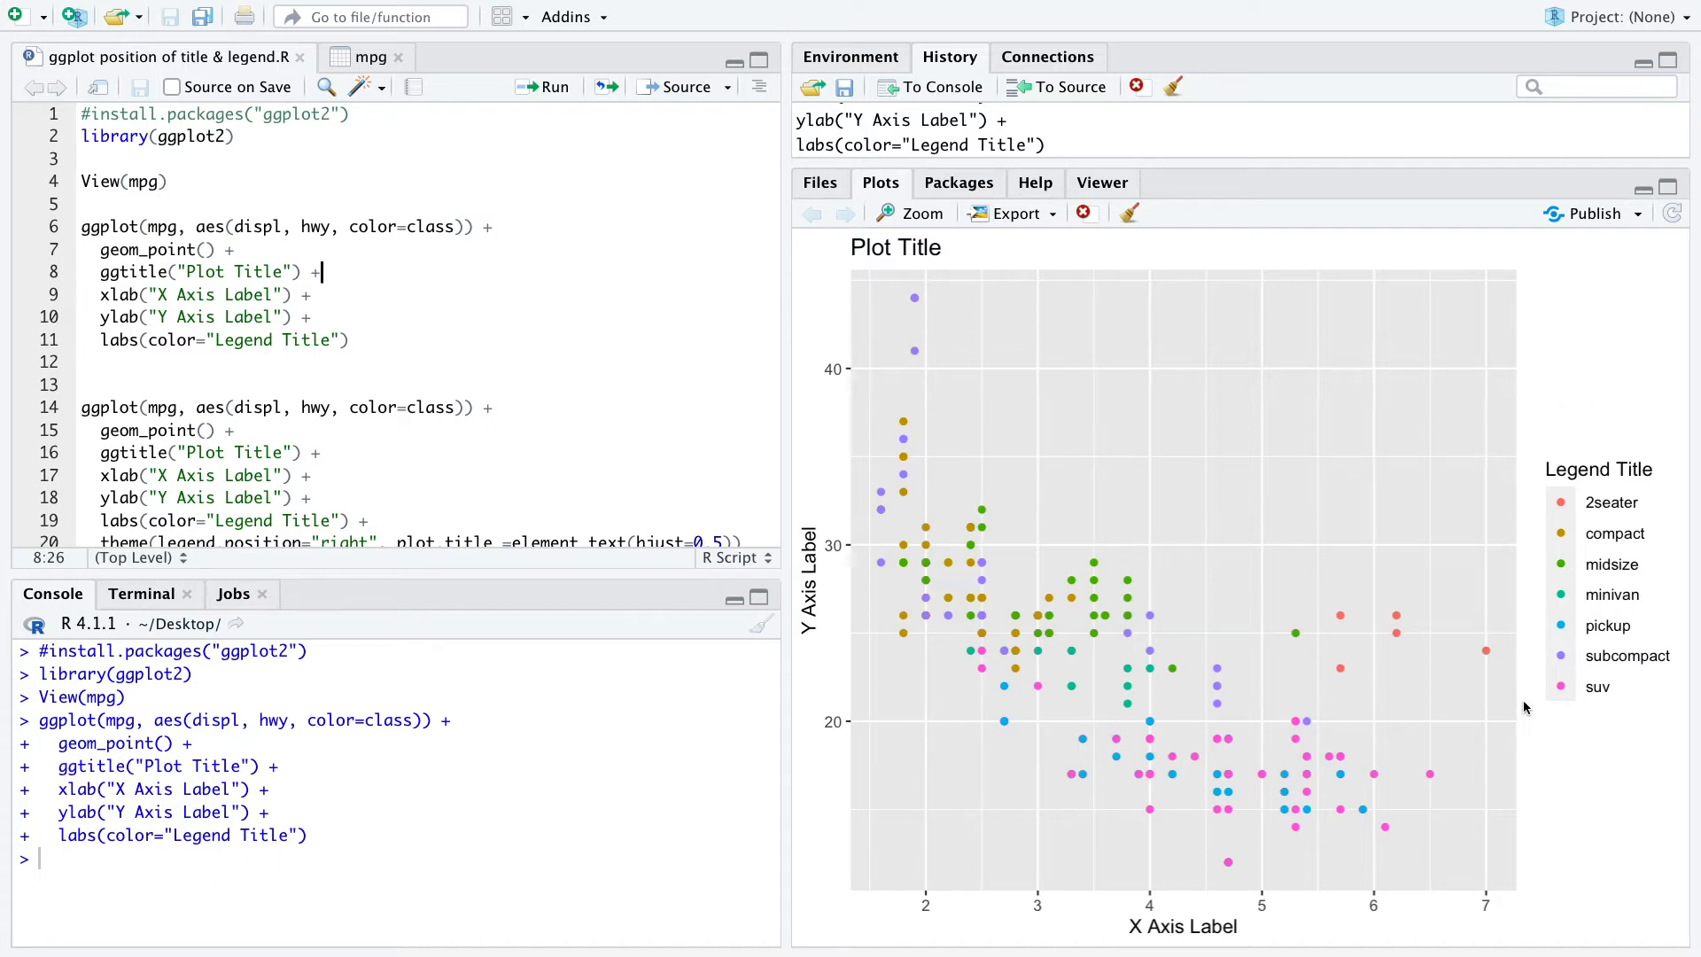
scroll("down", 3)
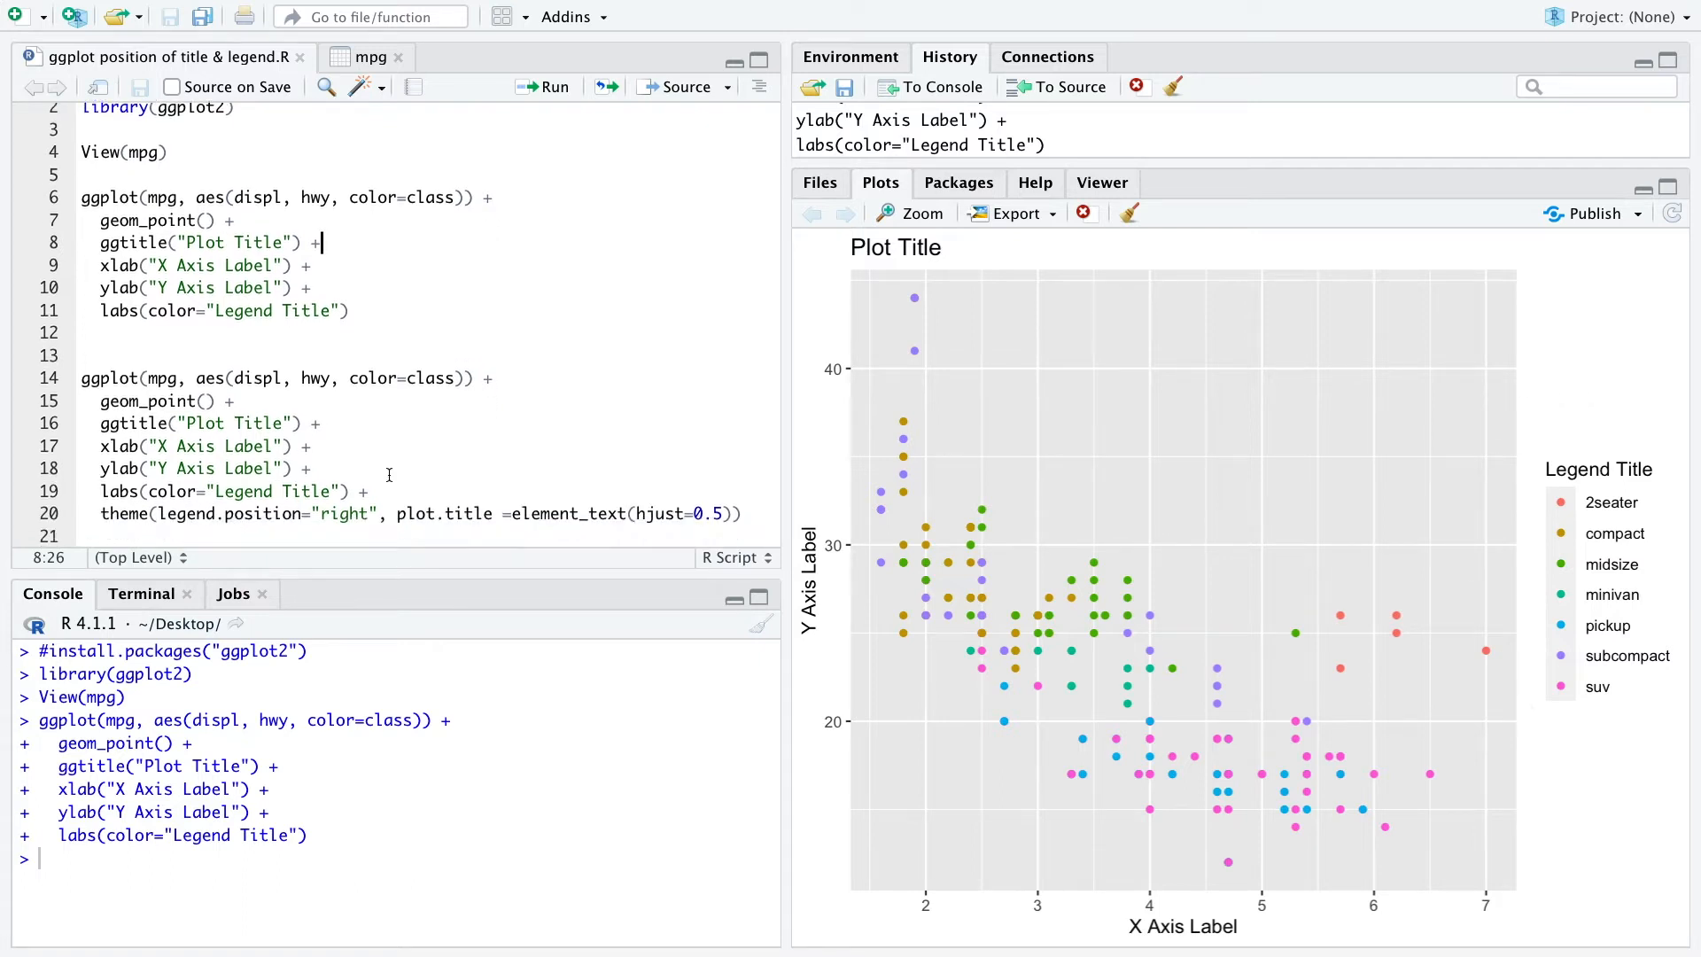
scroll("down", 3)
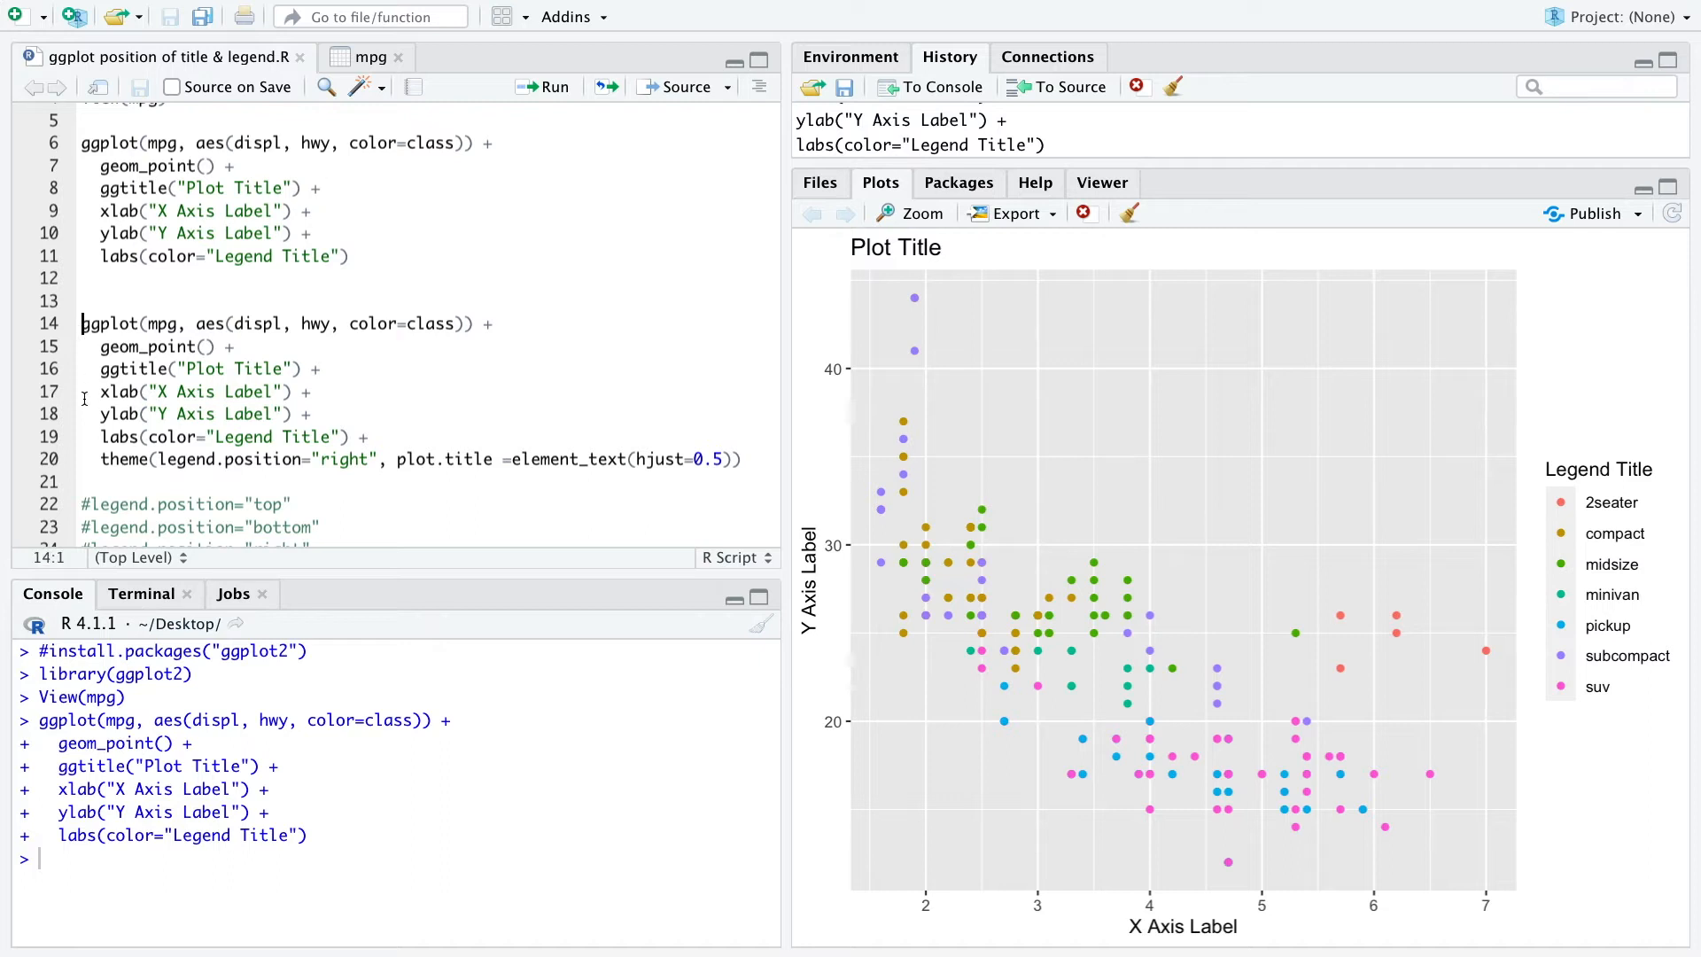
double_click(118, 459)
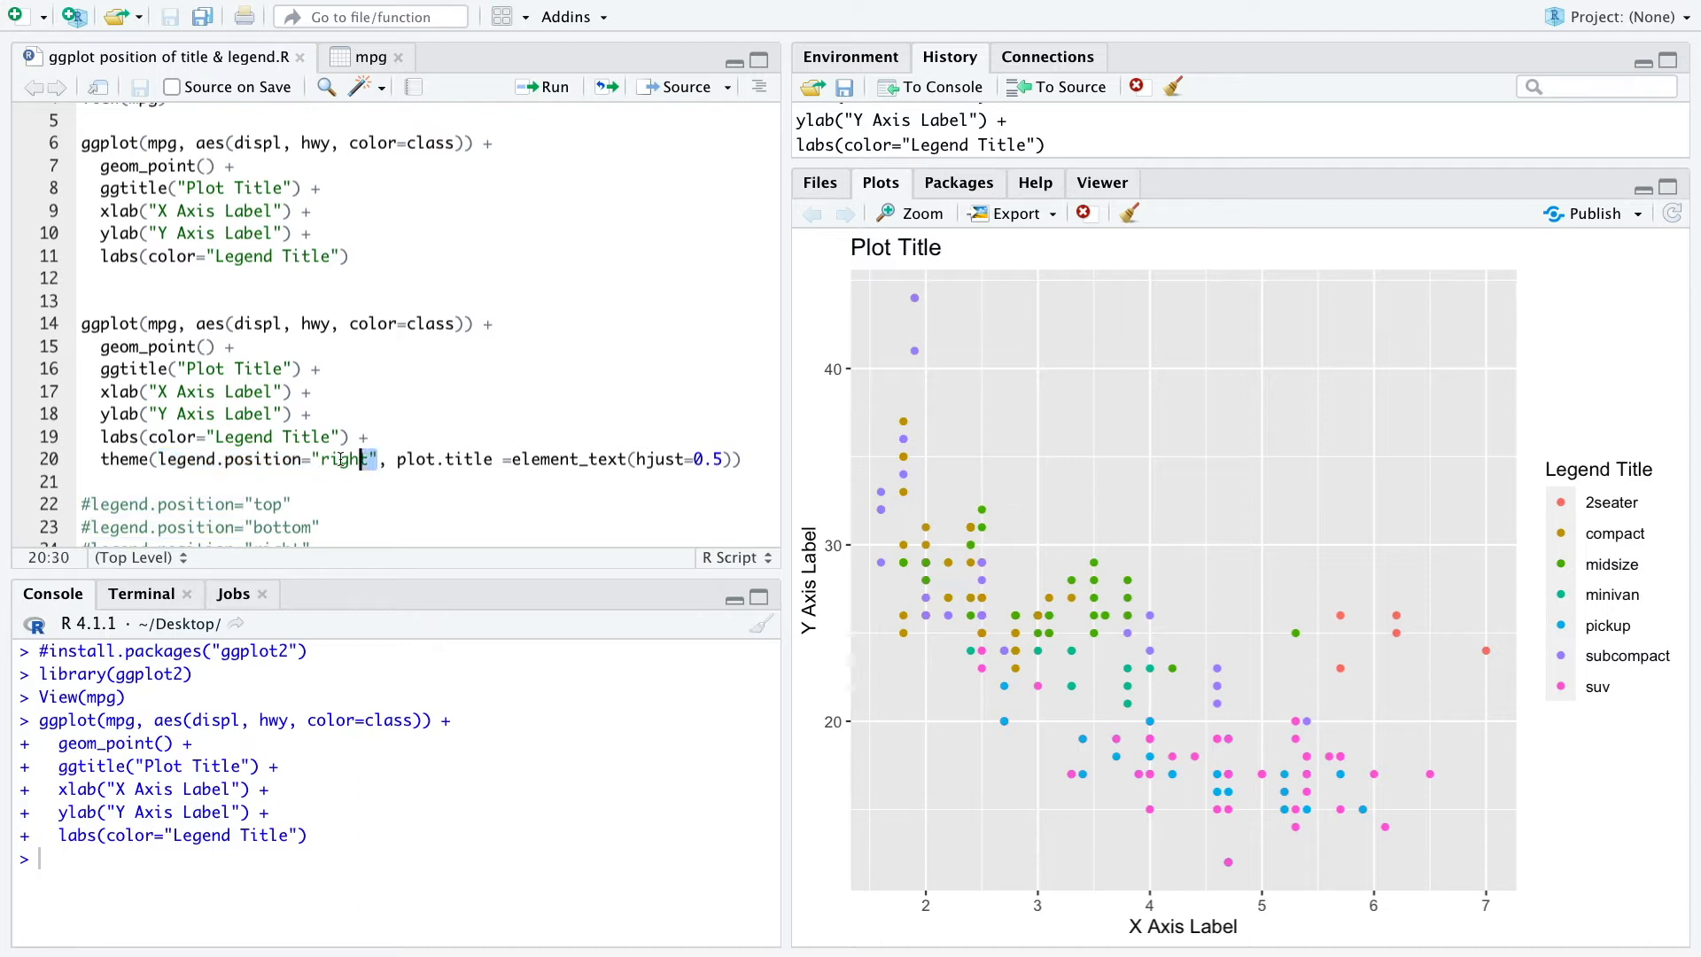
double_click(346, 459)
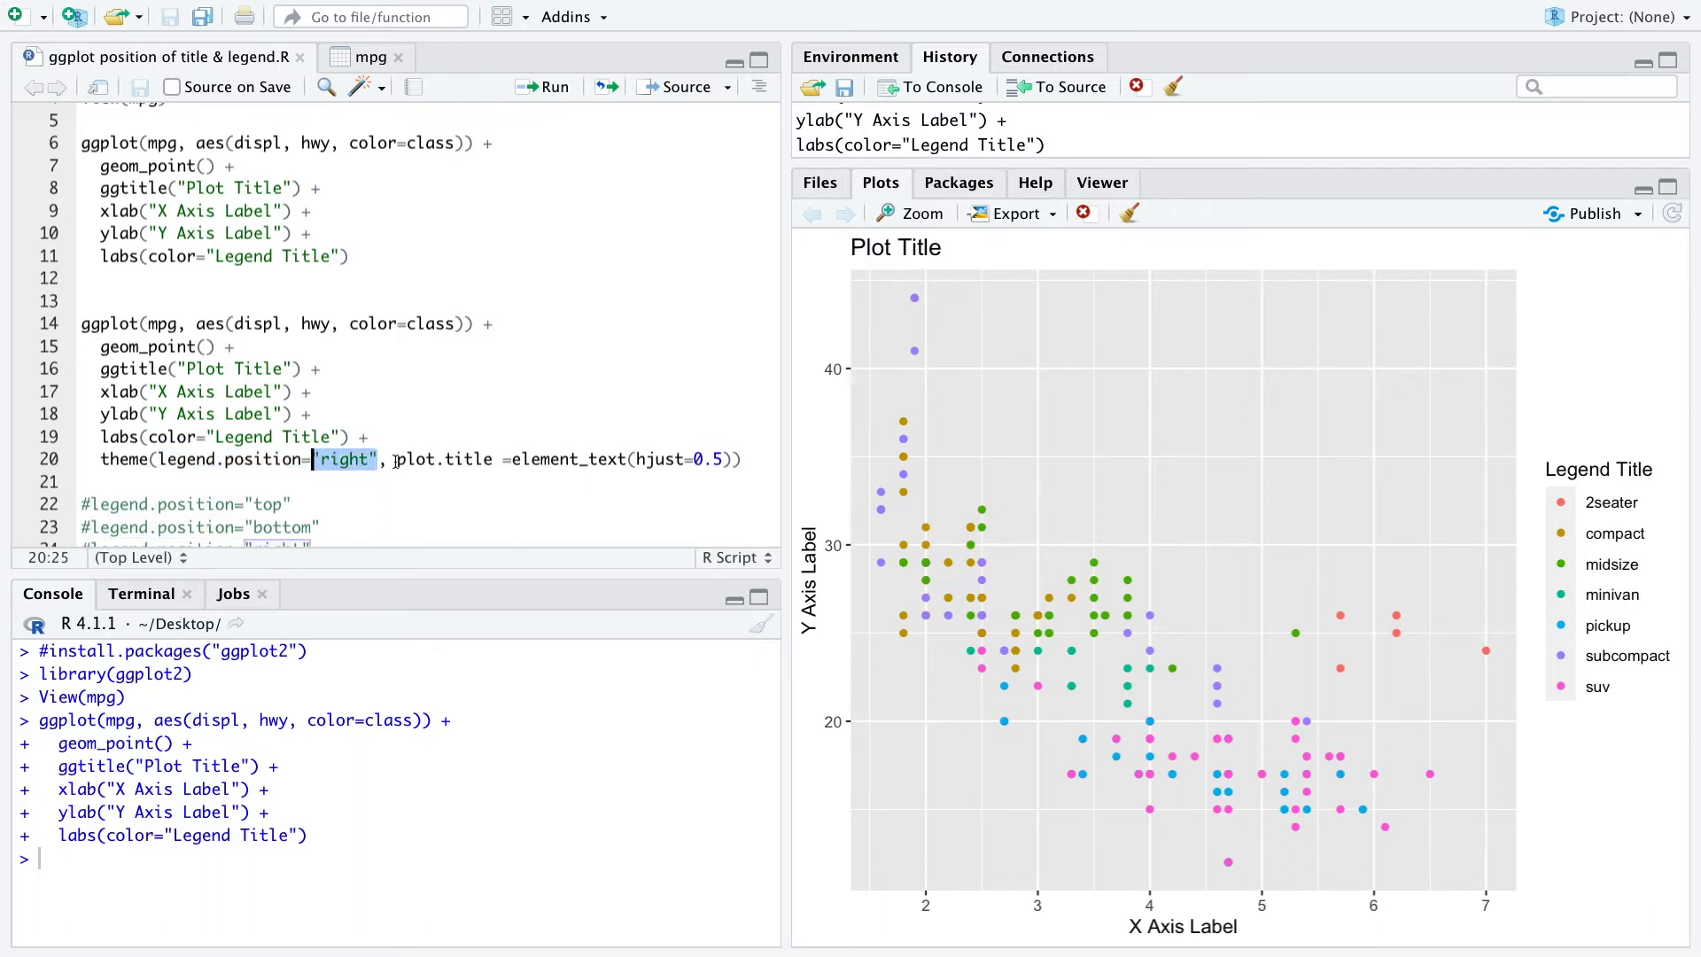
double_click(445, 458)
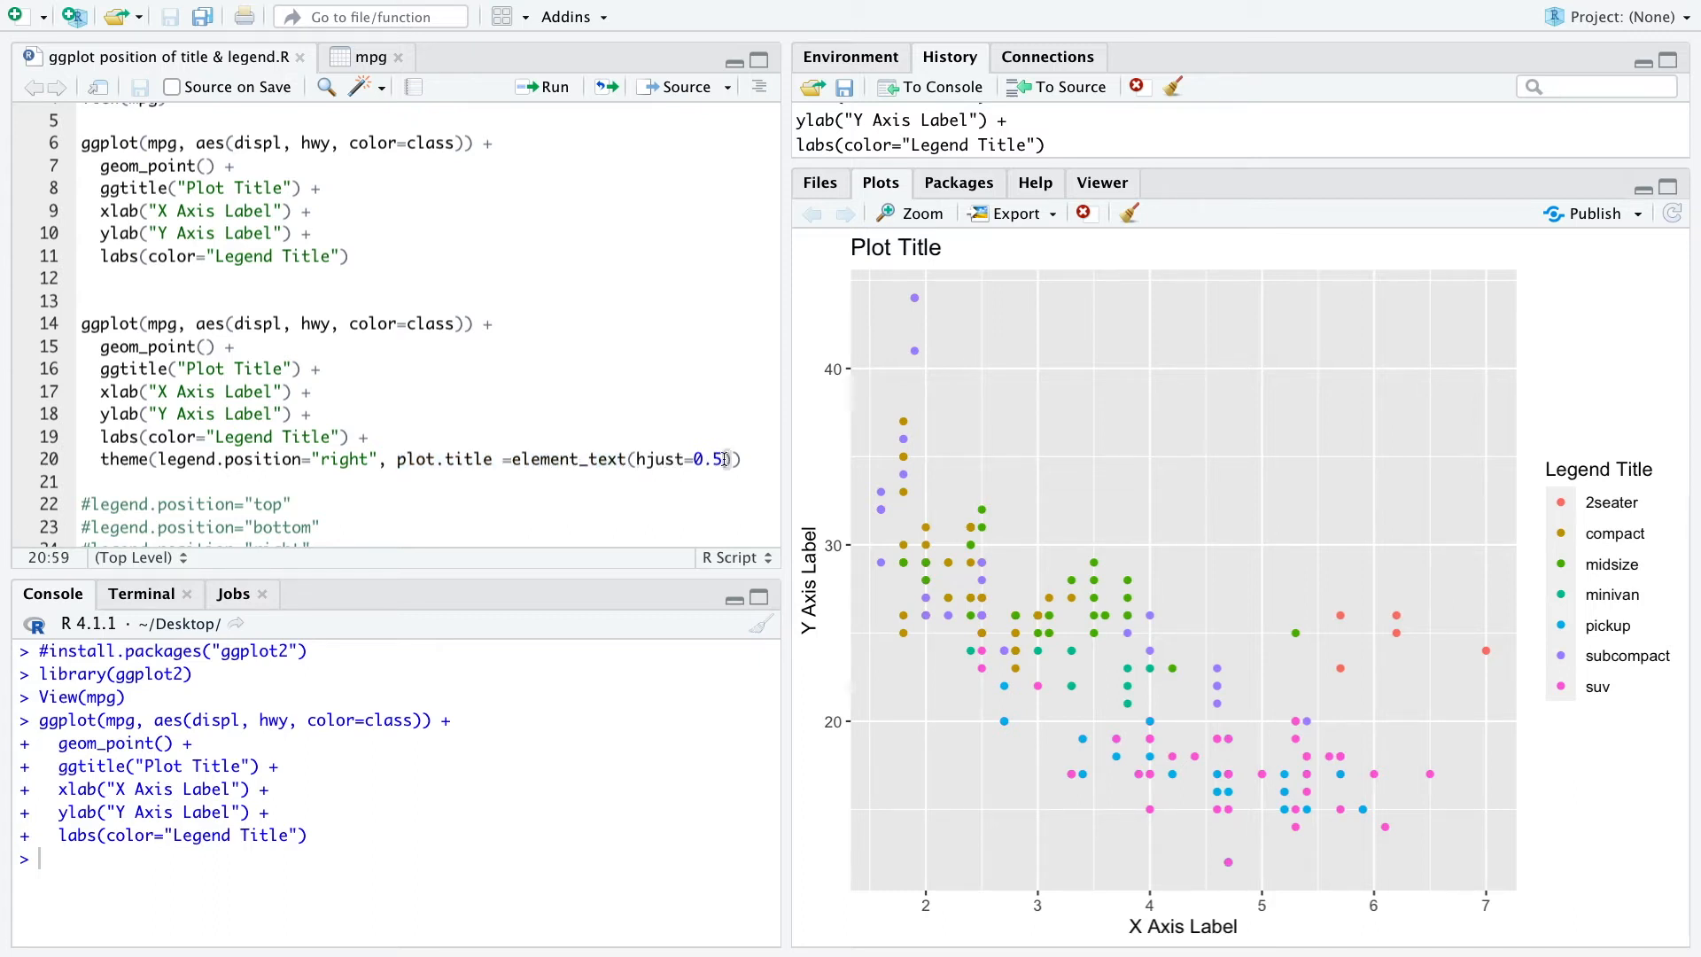
double_click(708, 459)
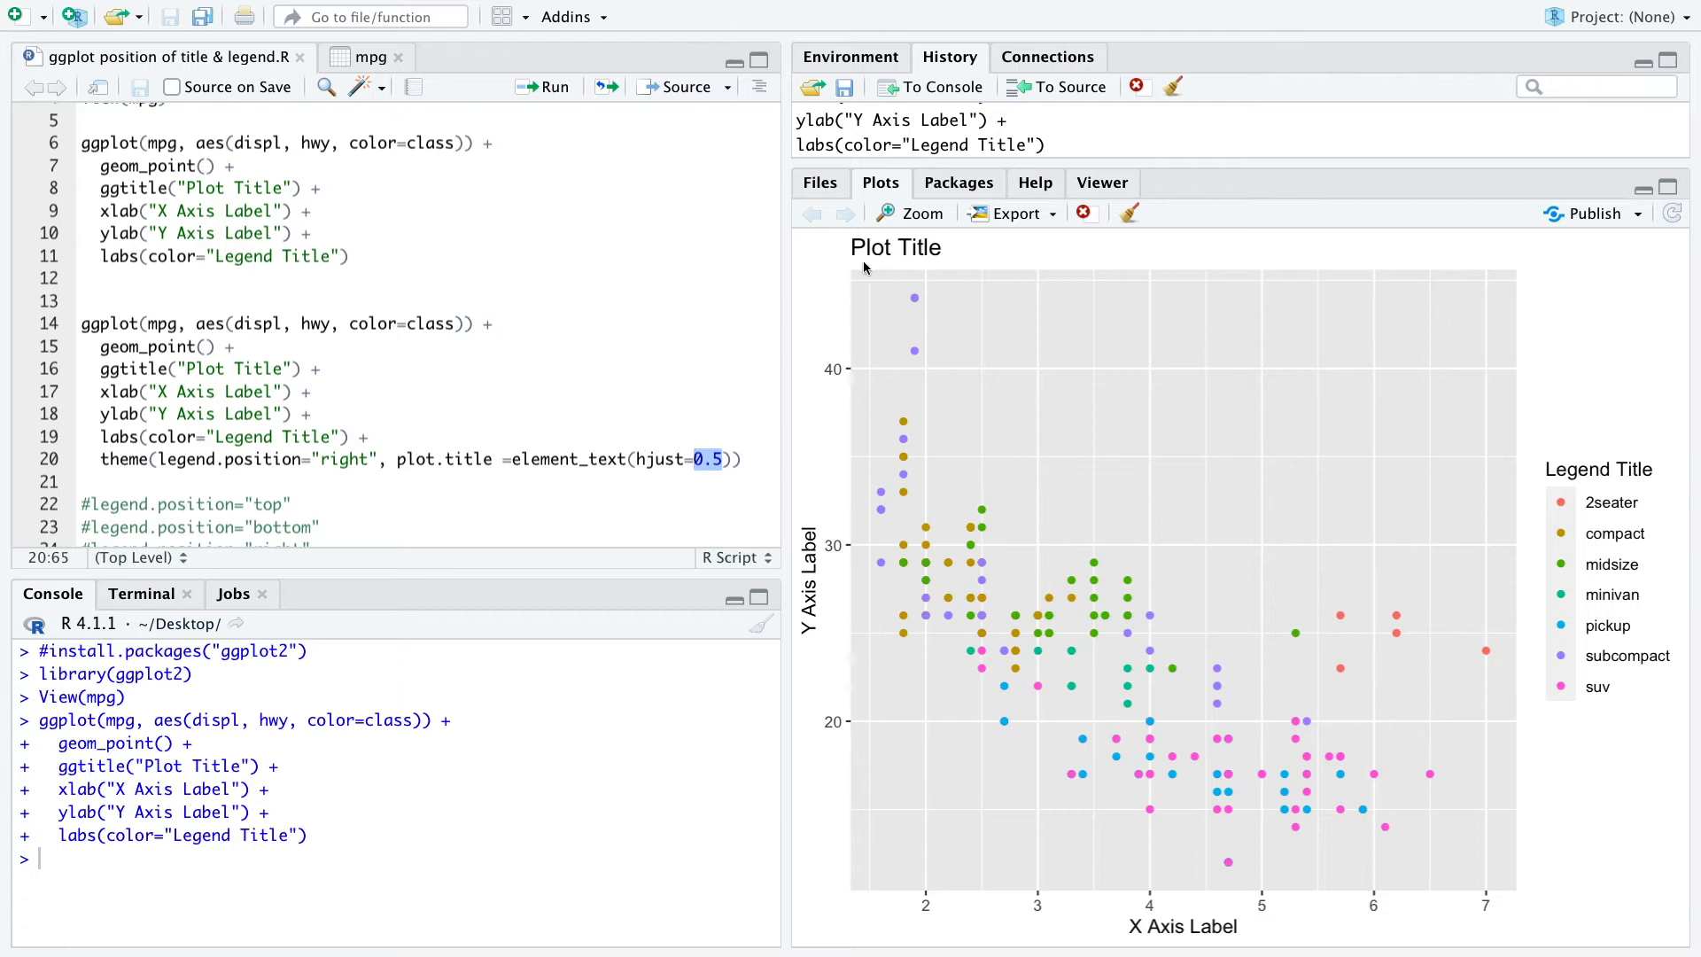
mouse_move(1120, 264)
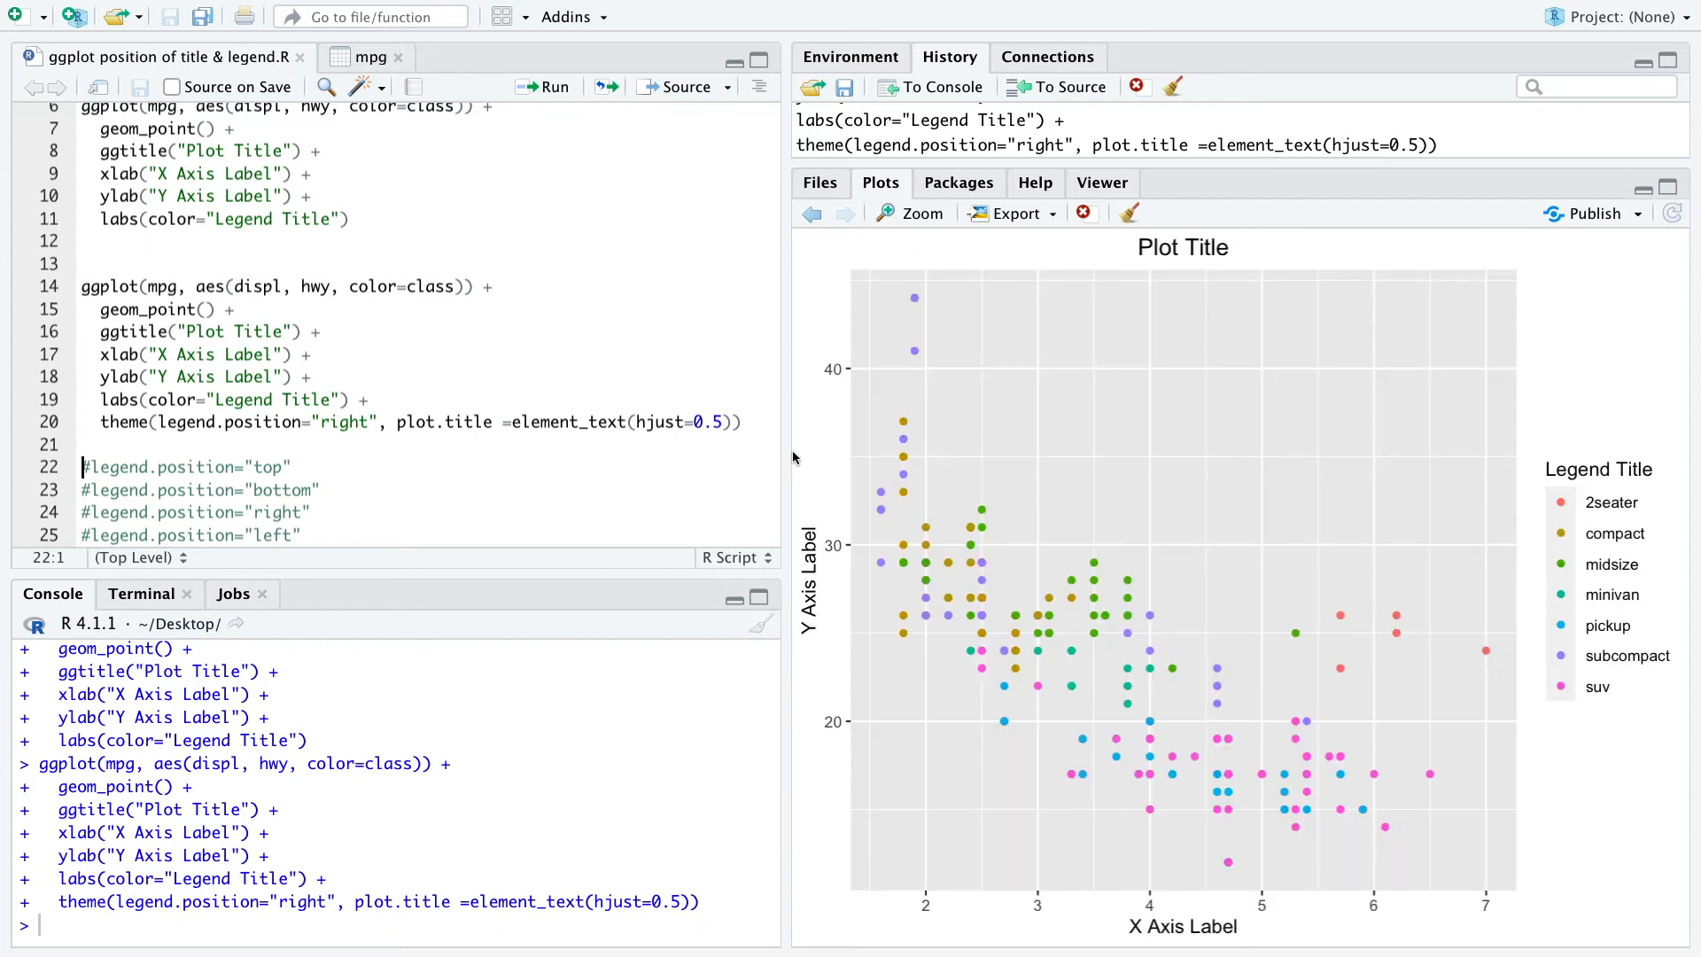
mouse_move(1190, 286)
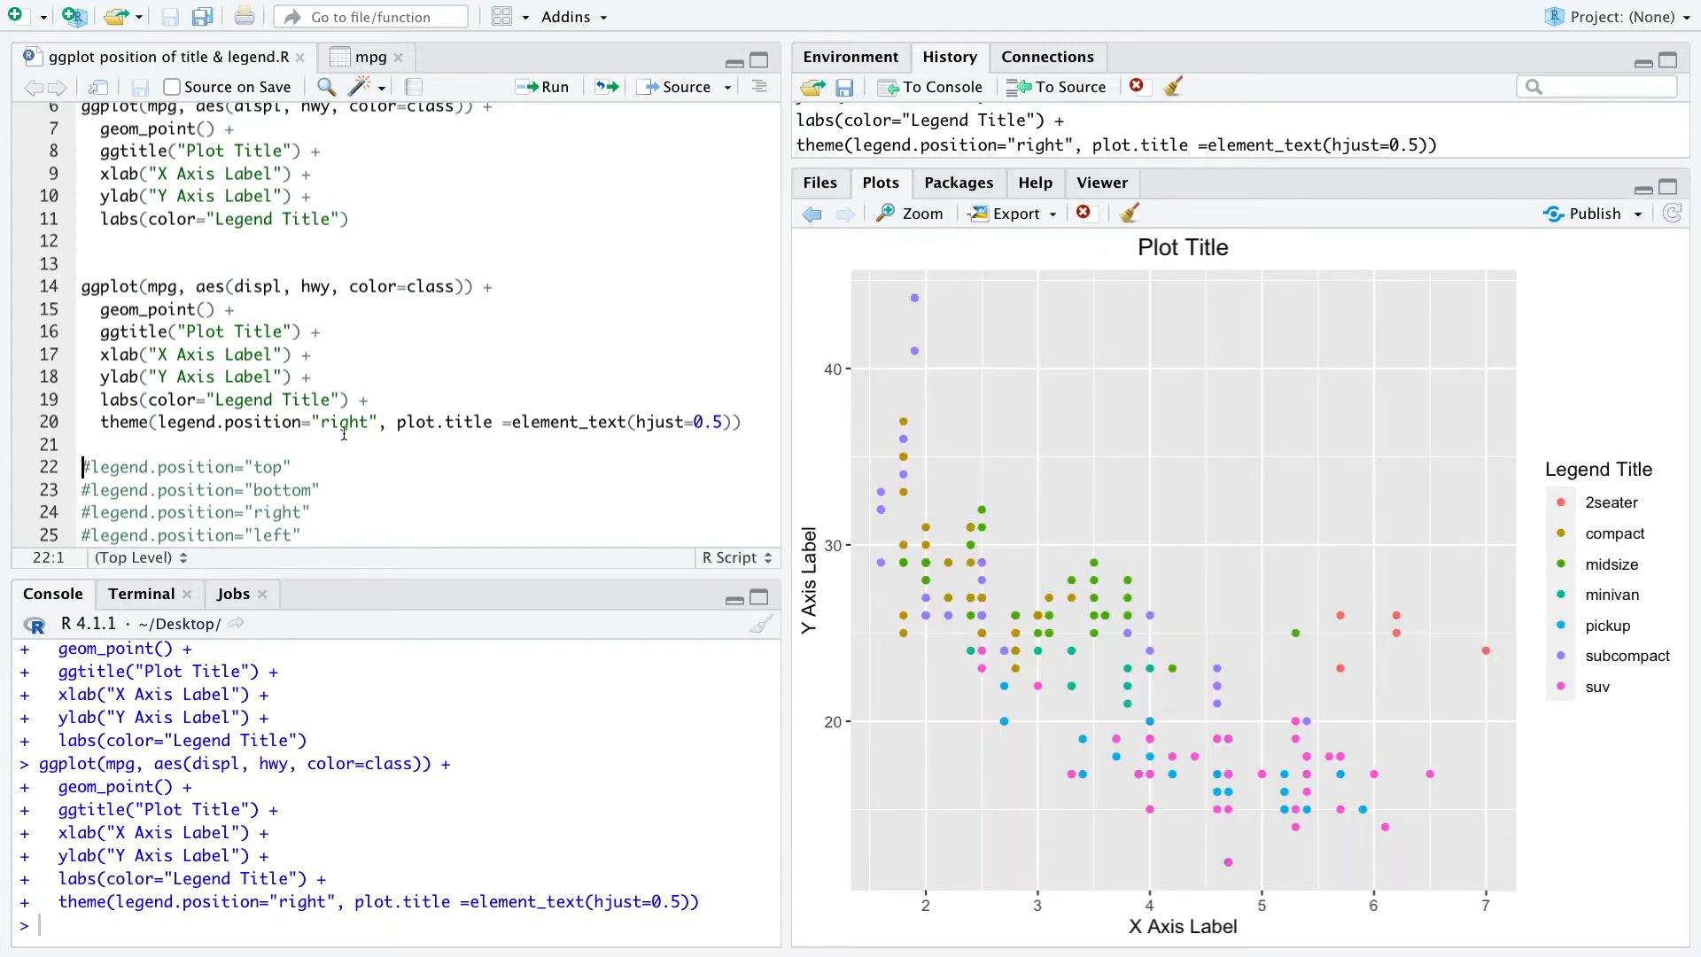
Look through the commented legend position options top, left and bottom
double_click(340, 422)
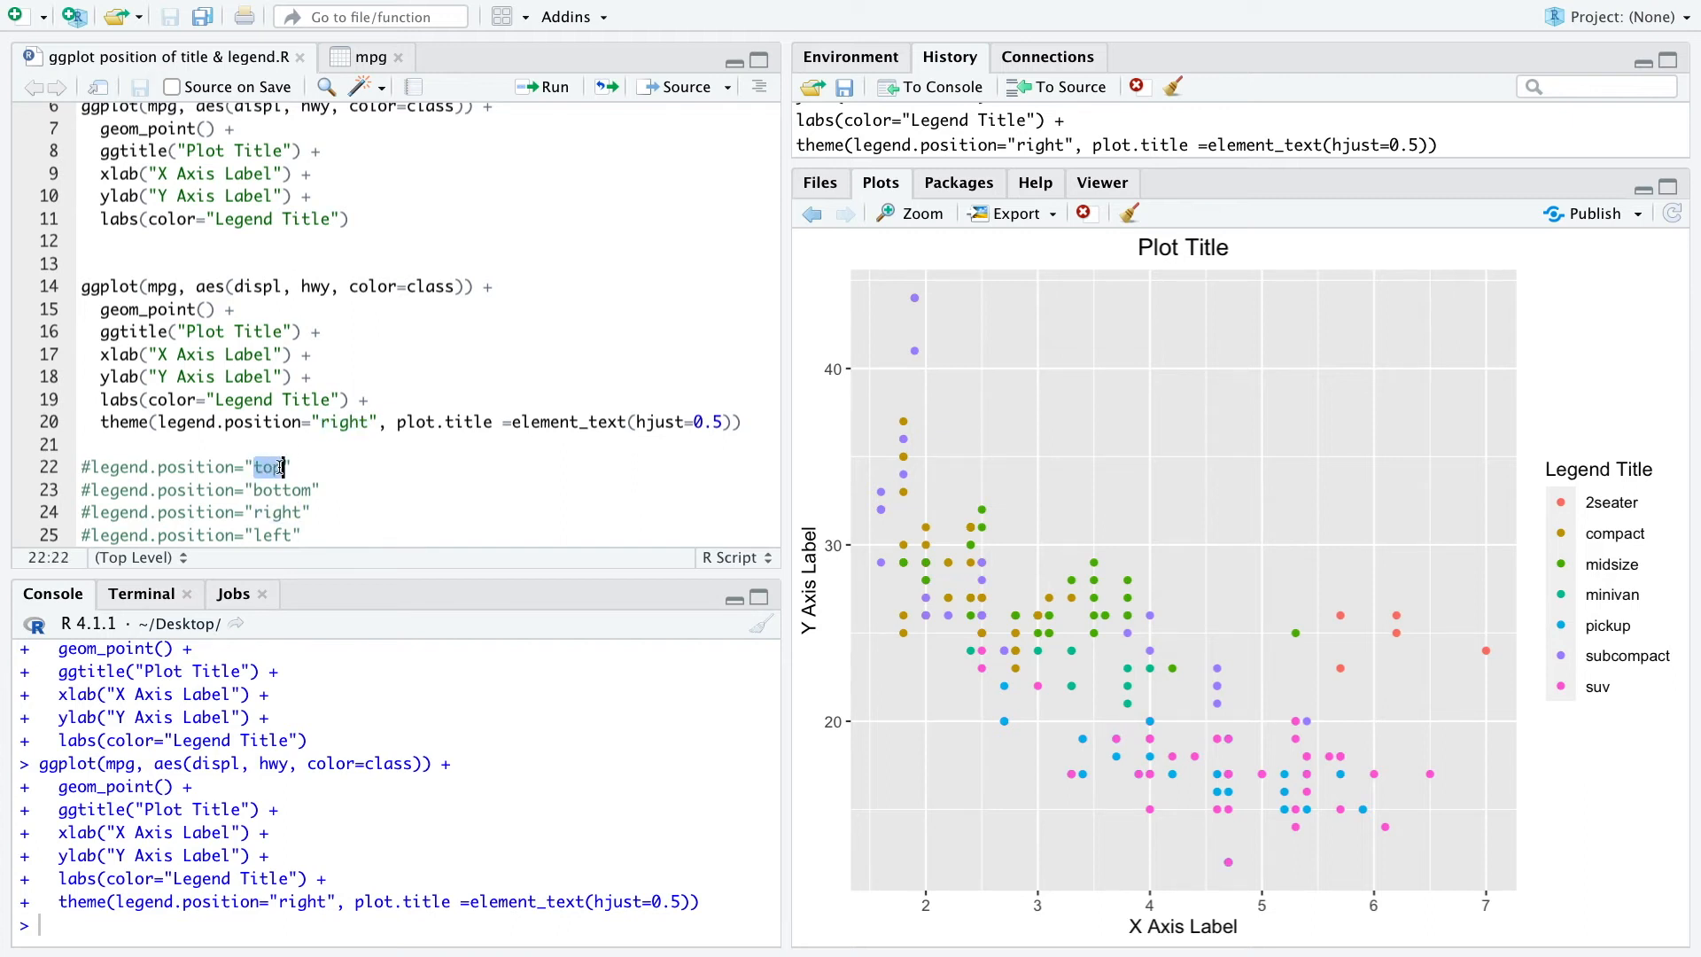
left_click(257, 535)
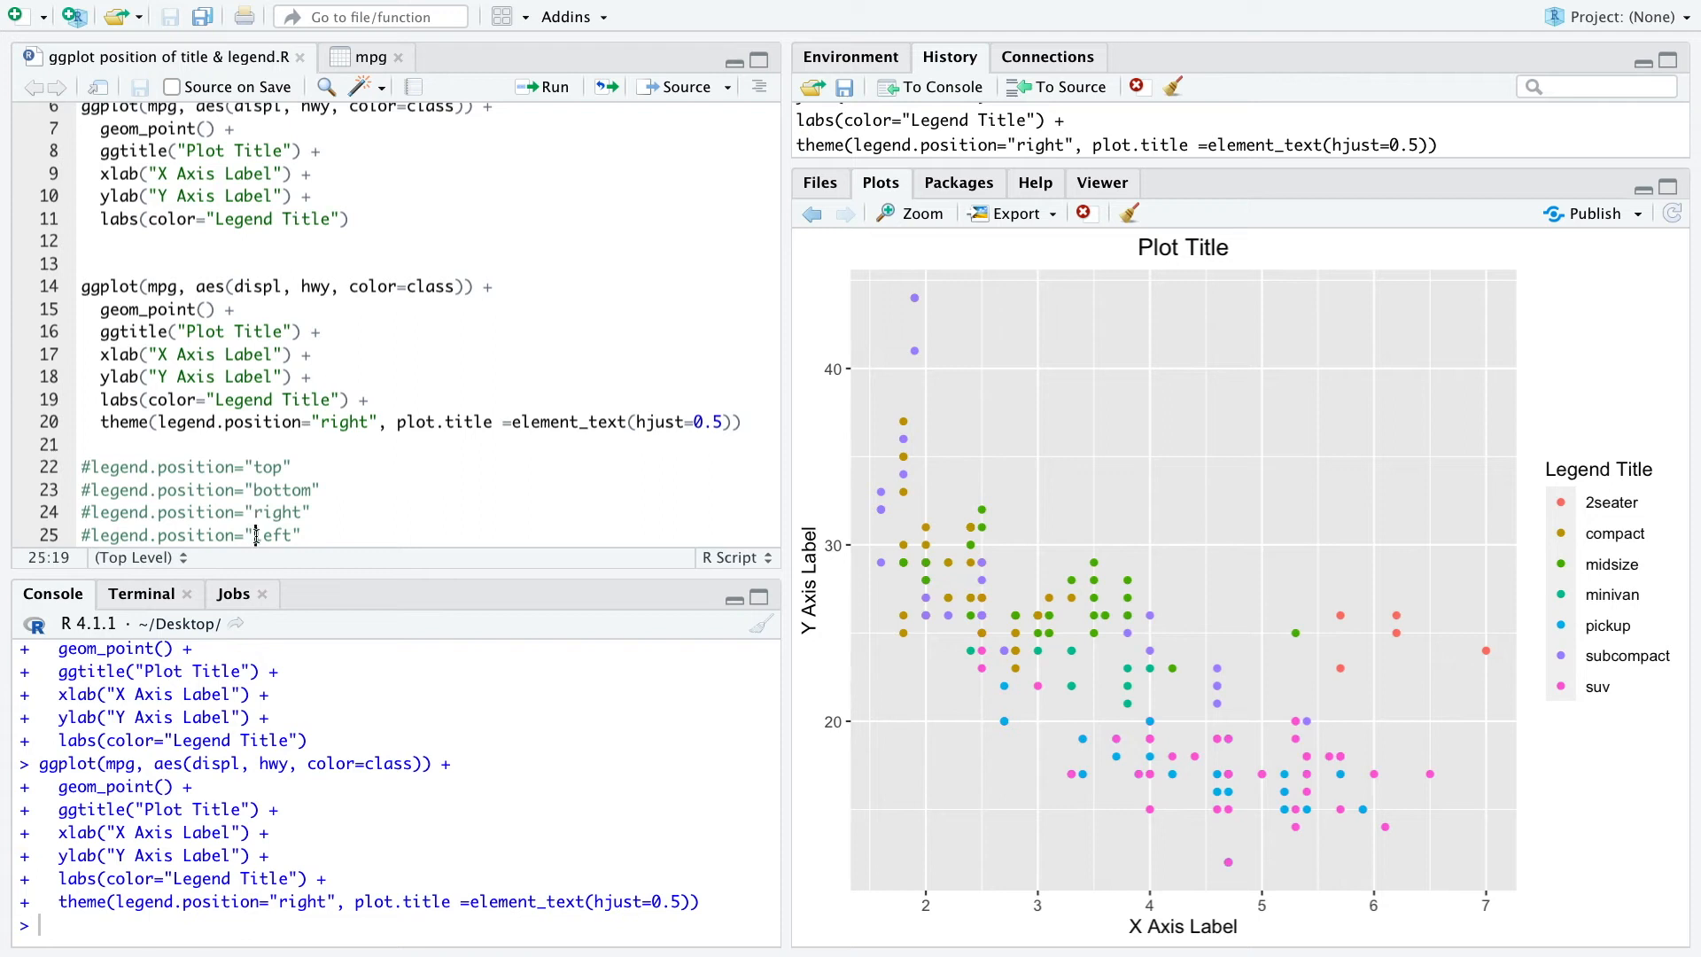
double_click(280, 489)
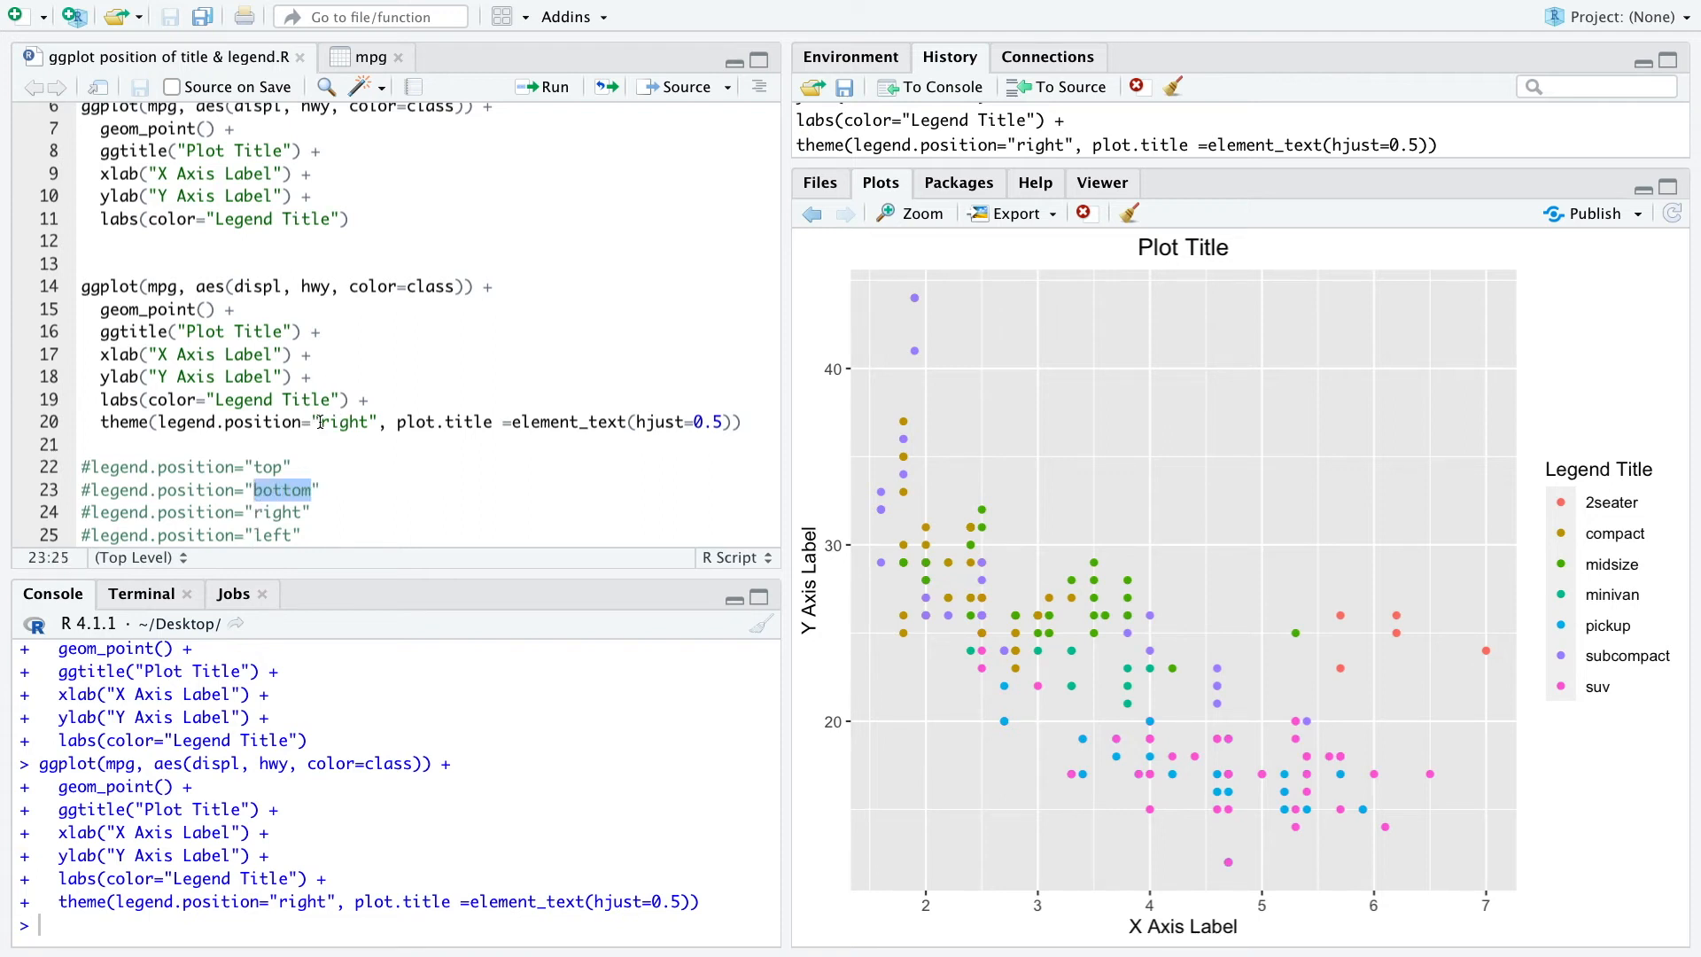
Change the legend position in theme() from right to bottom
type("bottom")
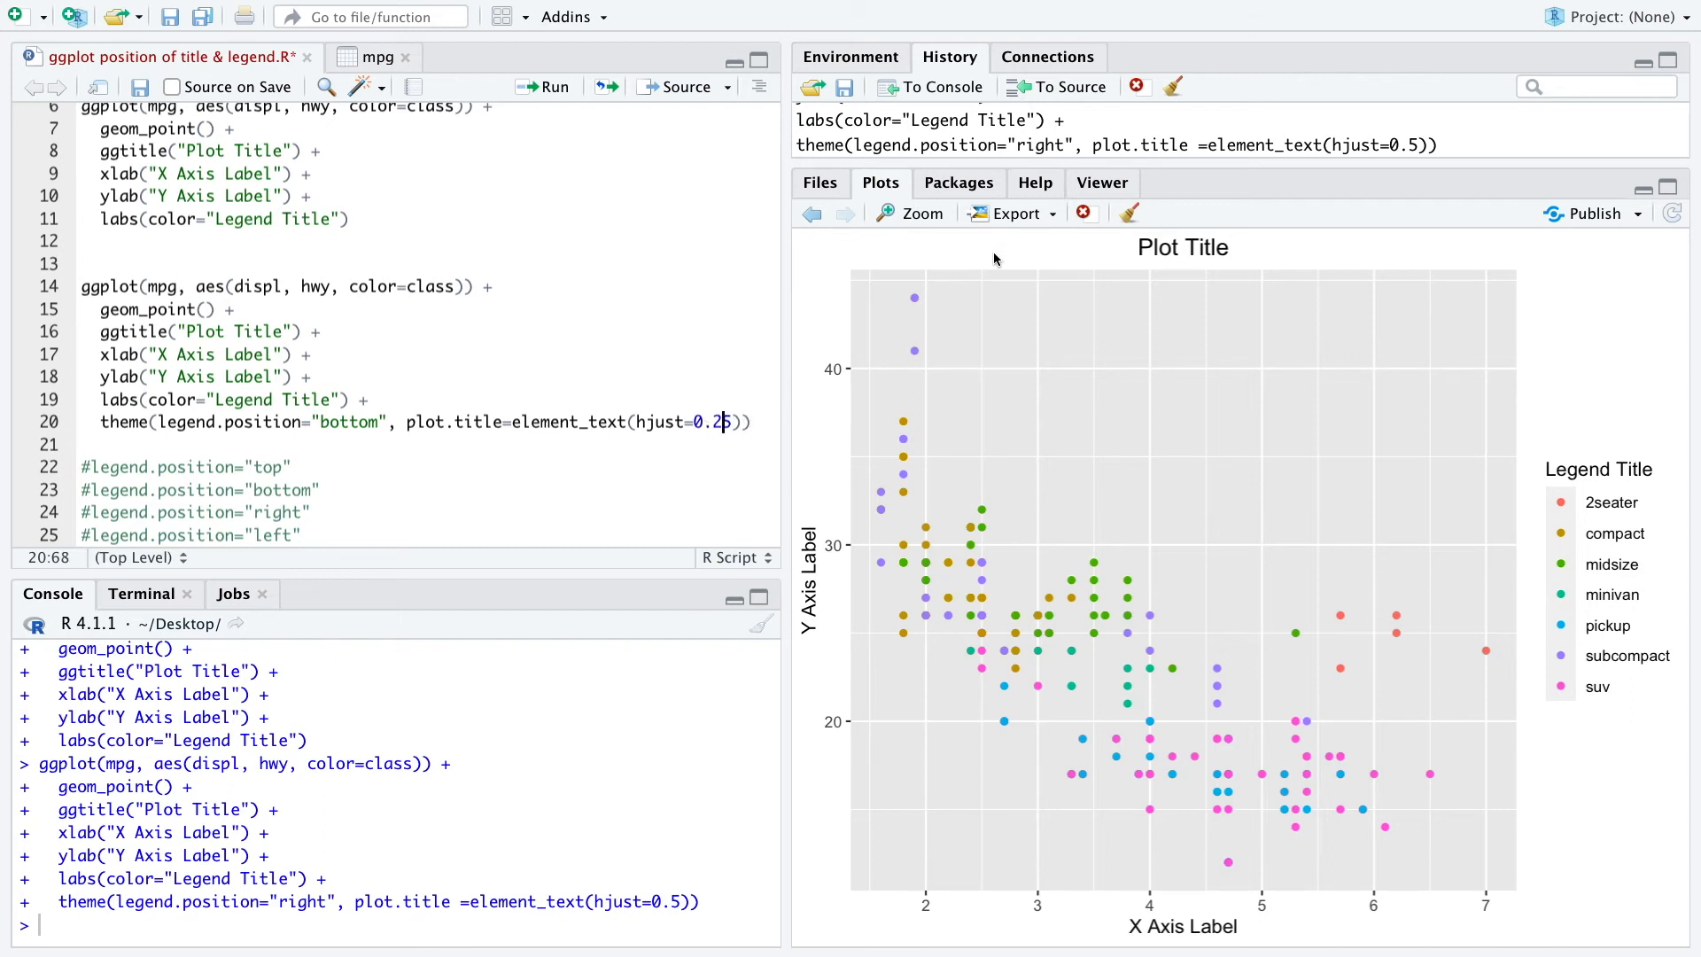
mouse_move(1052, 272)
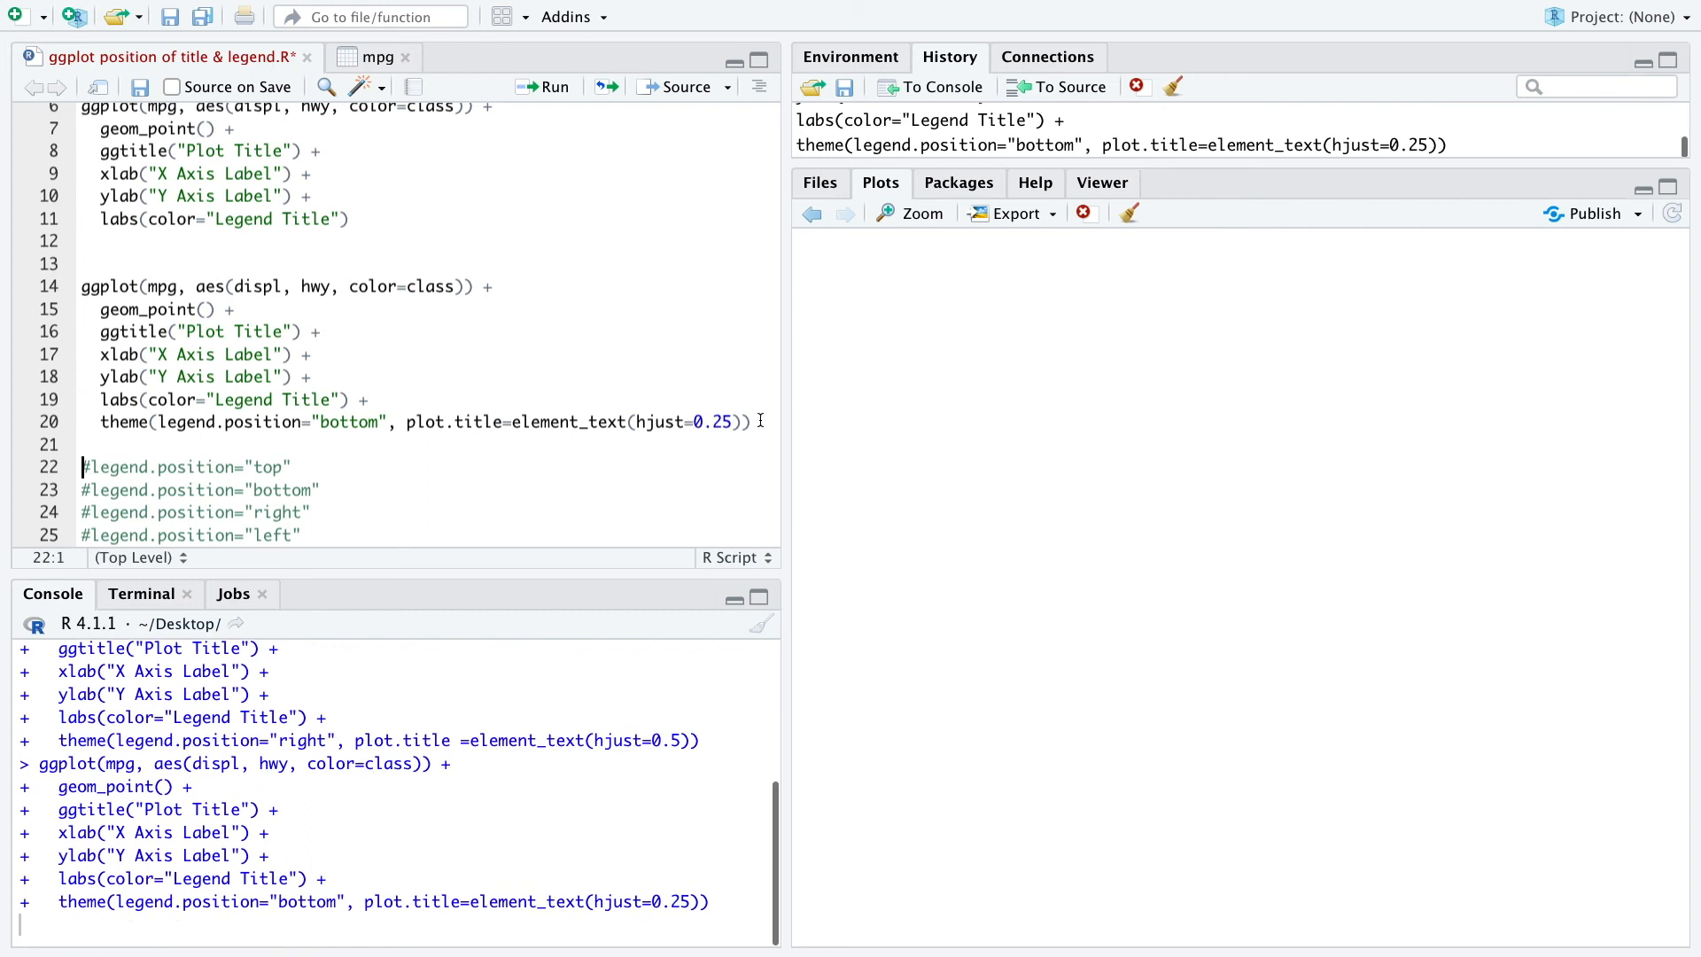
View the redrawn plot with the title at hjust 0.25 and the legend along the bottom
left_click(544, 87)
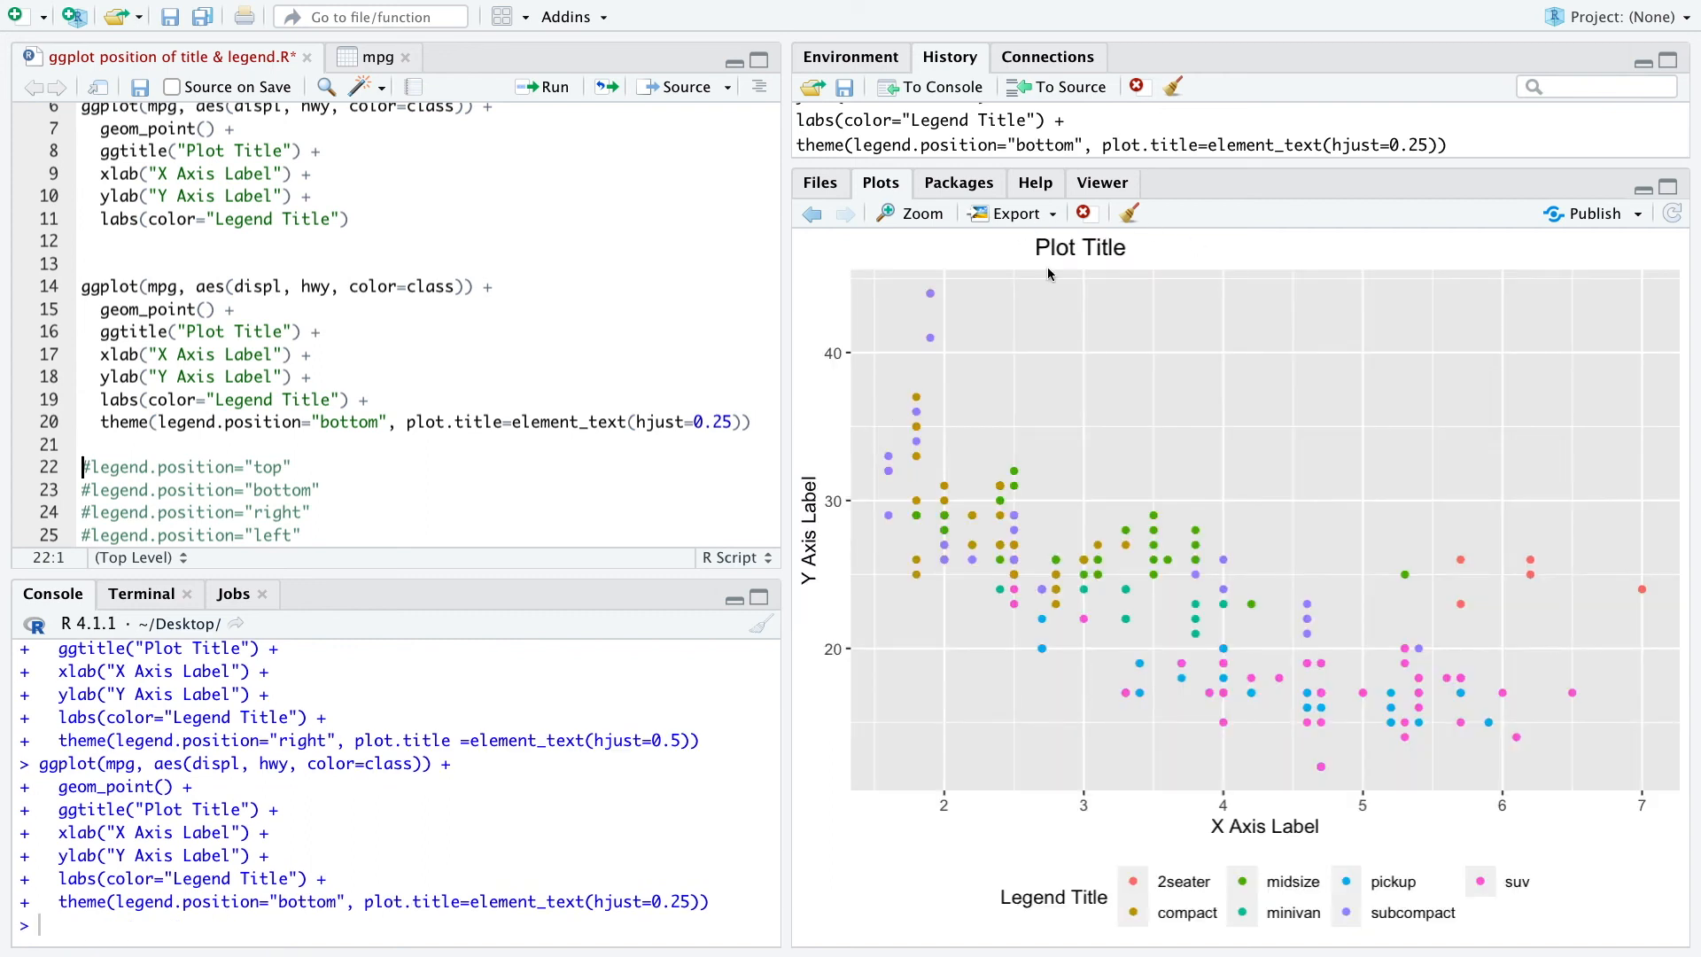
mouse_move(1073, 277)
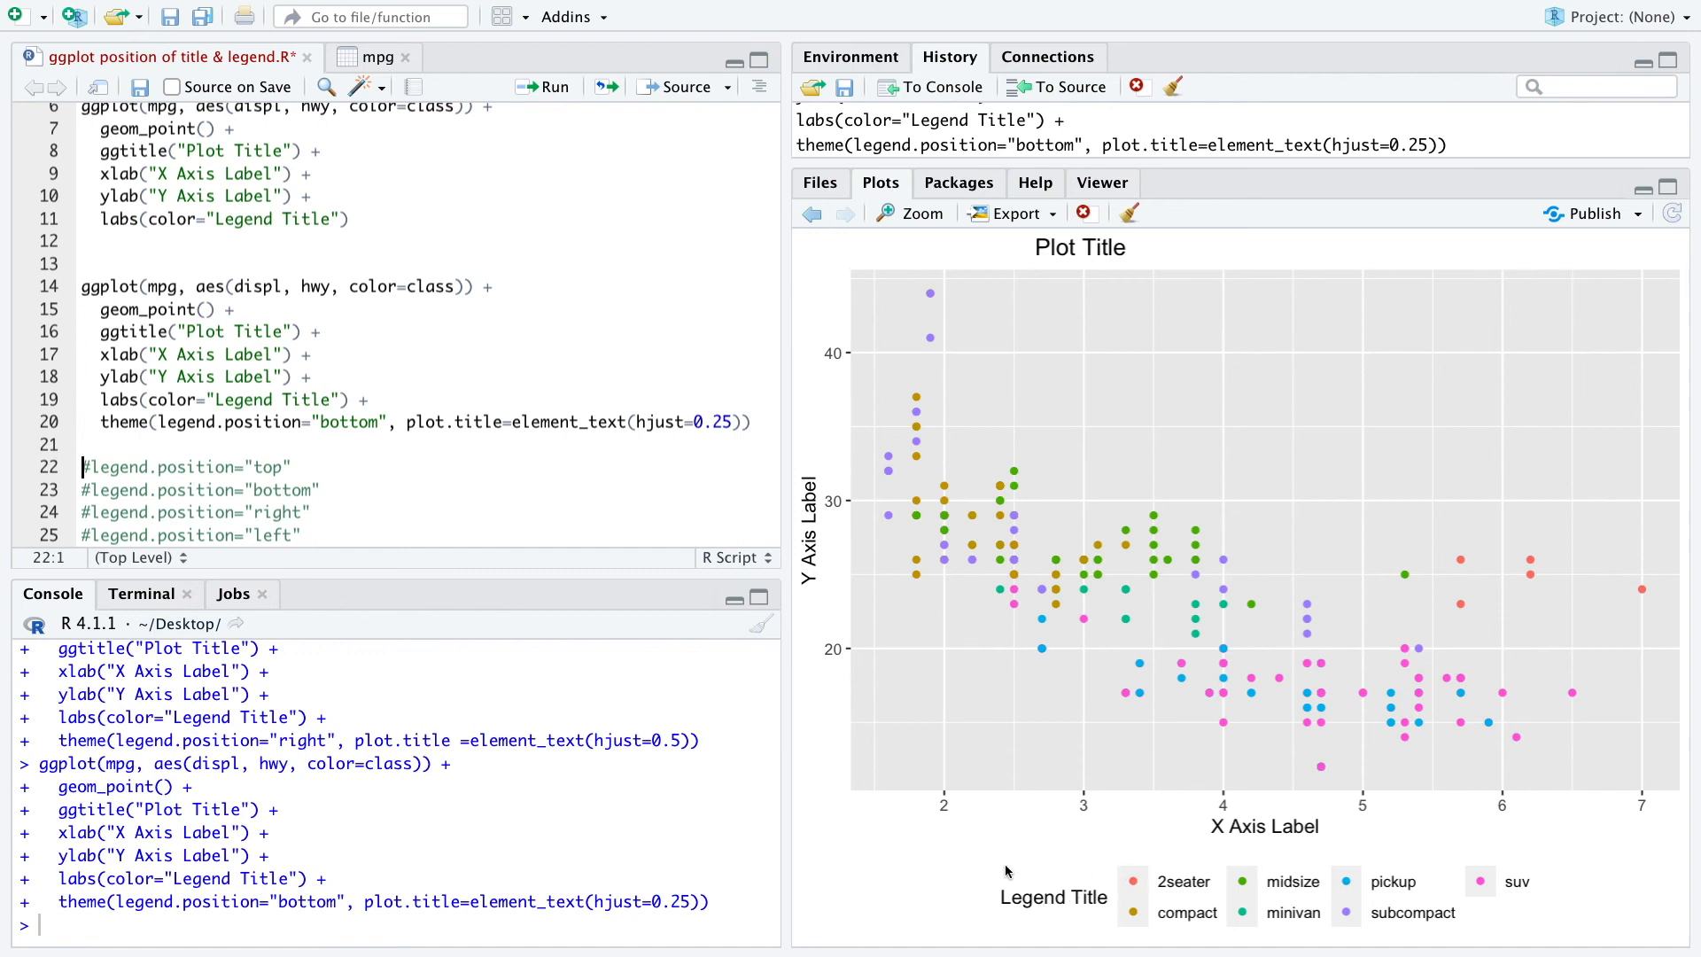
mouse_move(666, 553)
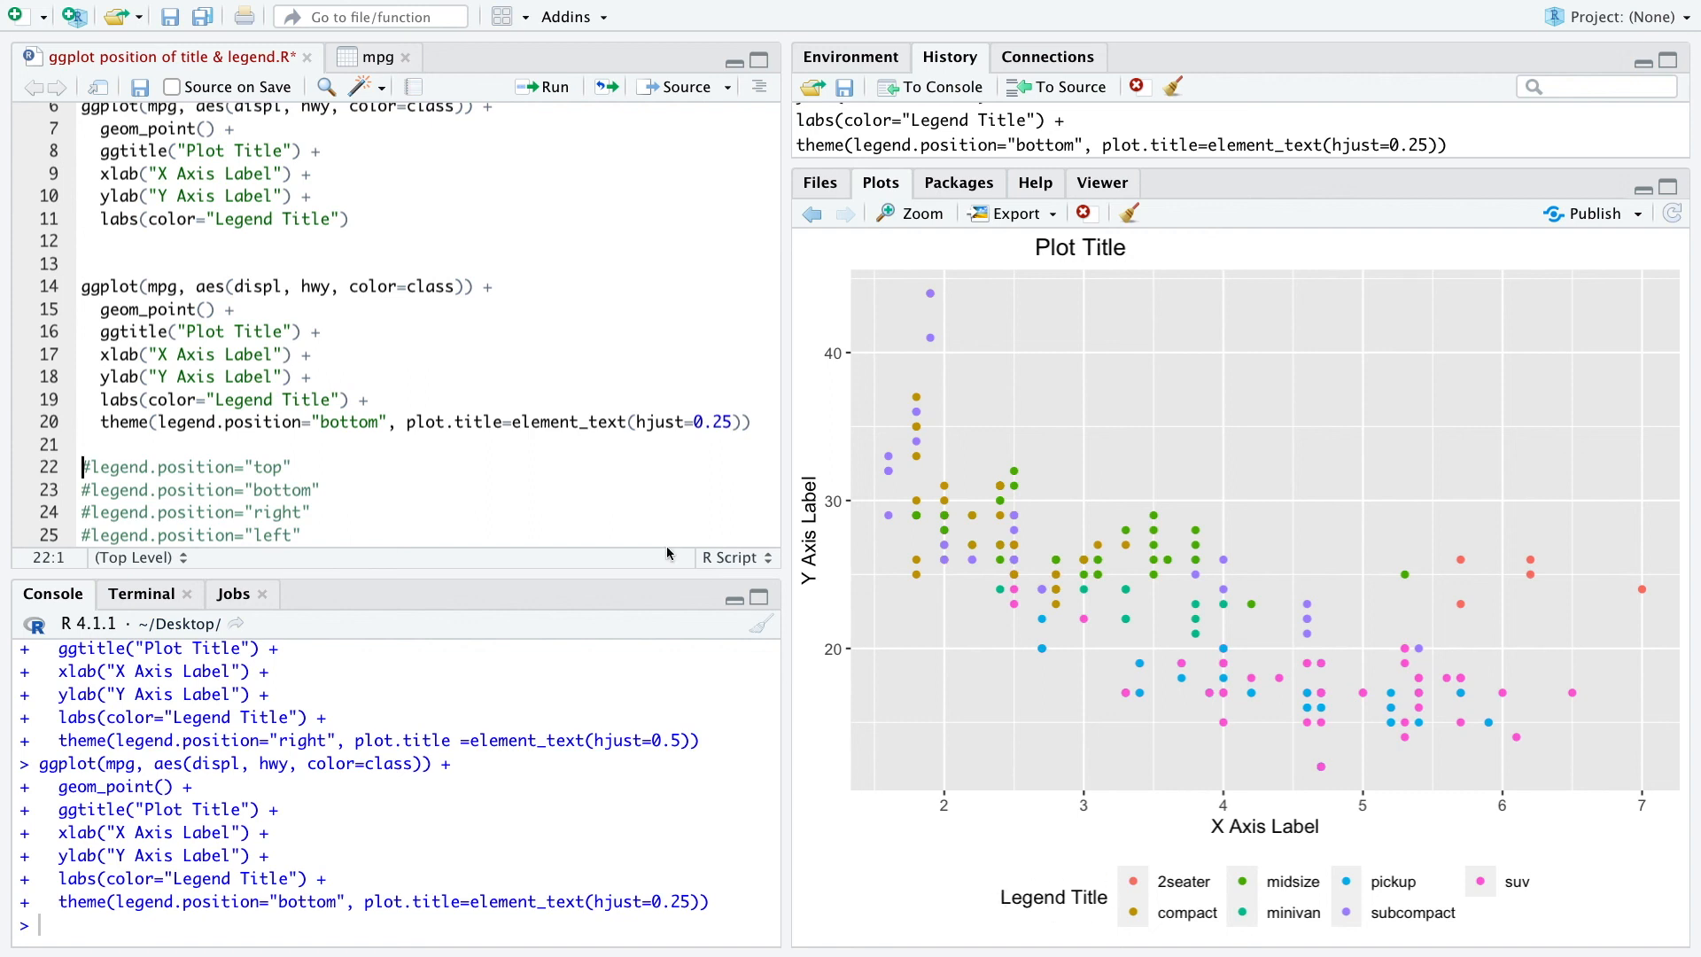
left_click(173, 421)
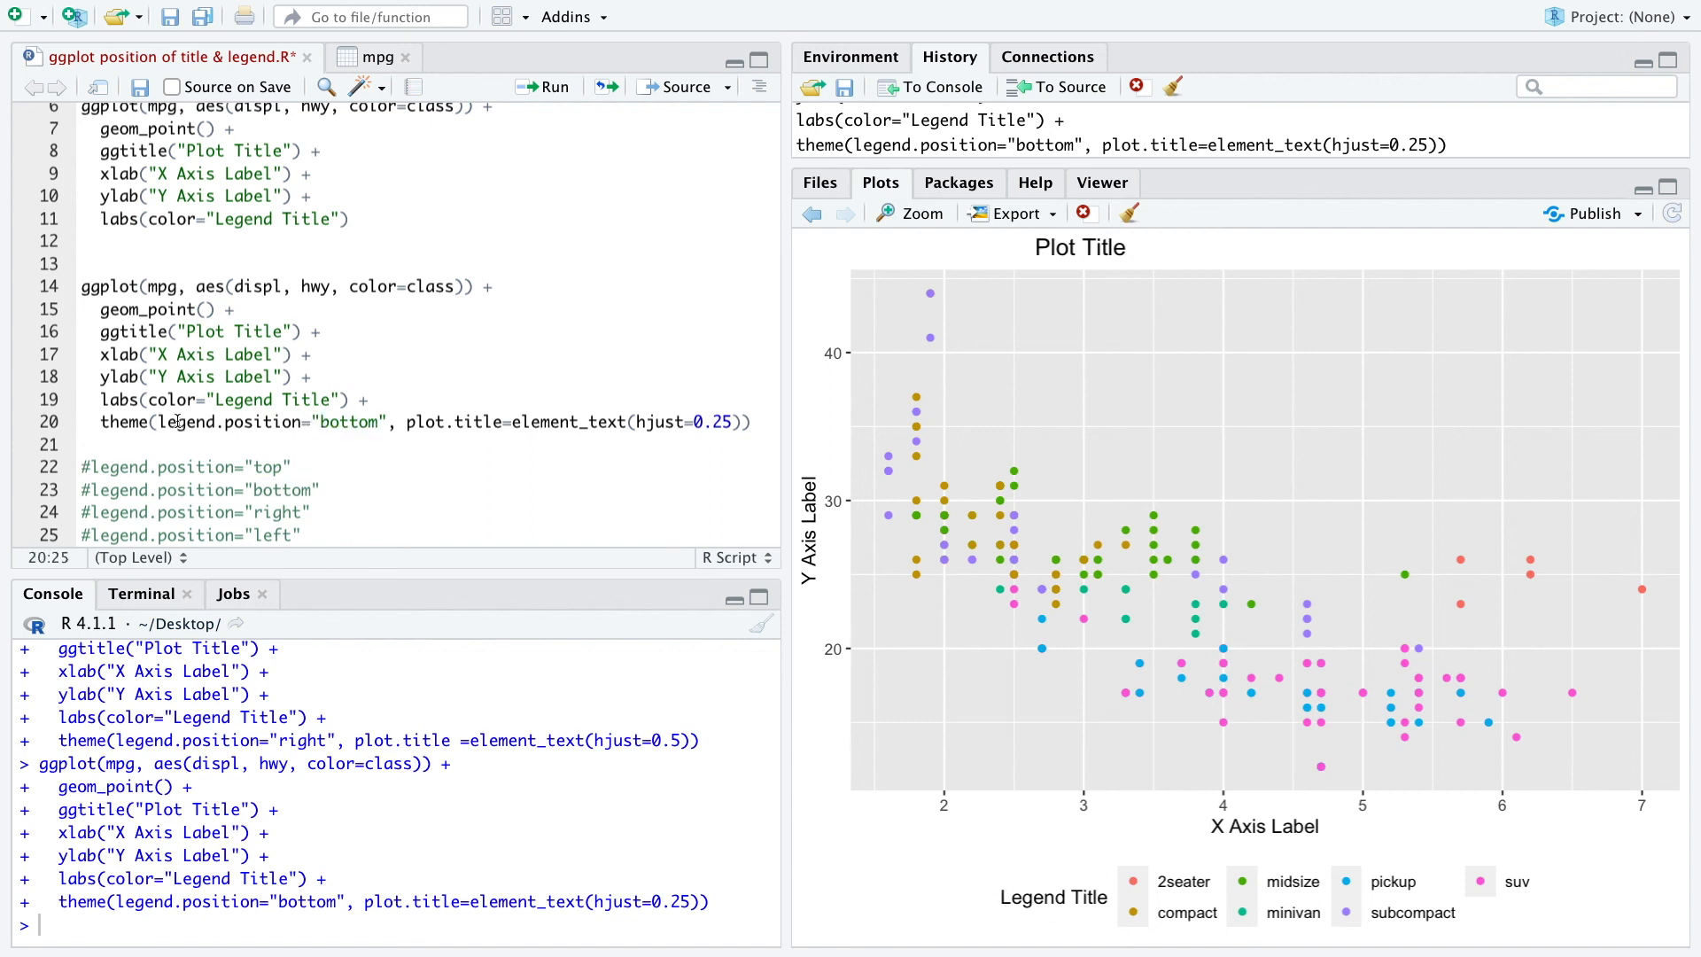